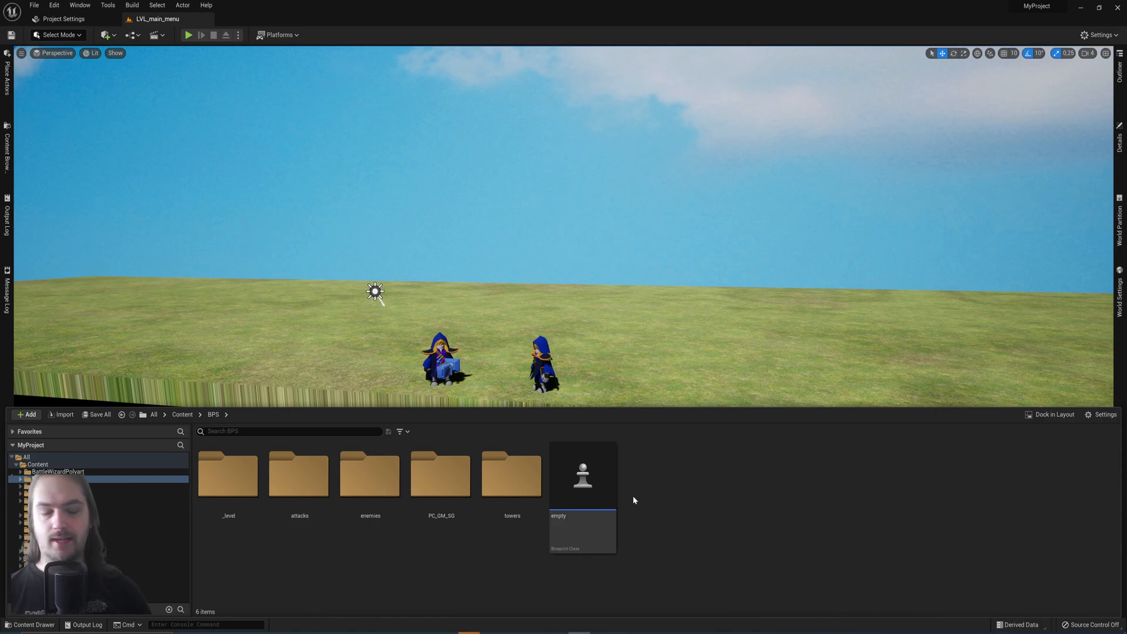
# Browse into towers/example_towers to list the fire, freeze, homing, normal, poison and support tower blueprints
pyautogui.click(17, 464)
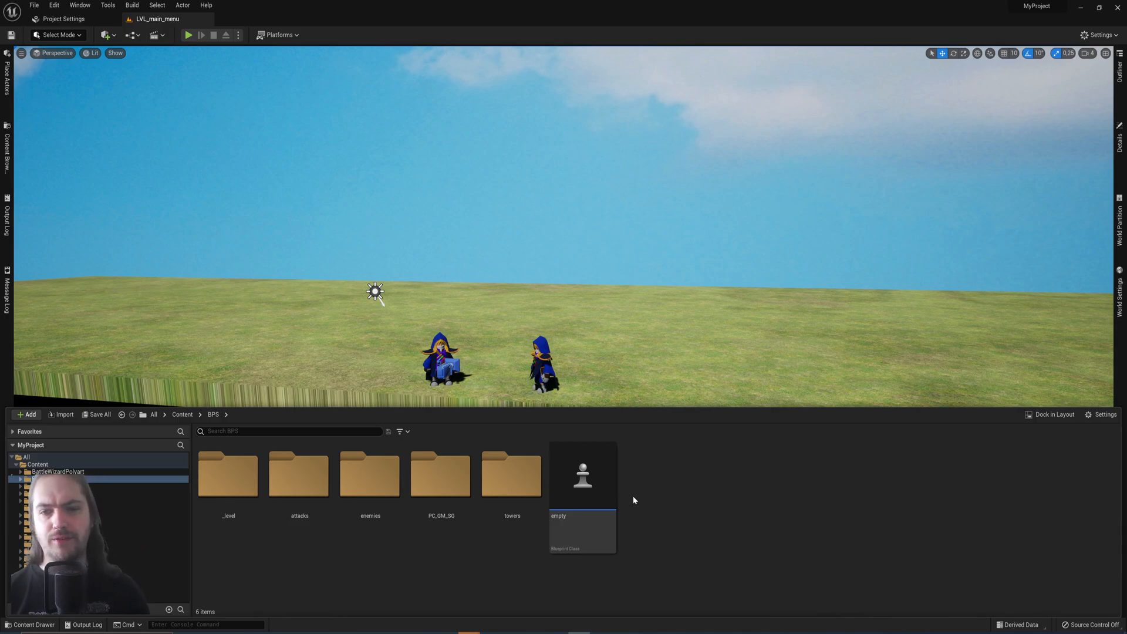
pyautogui.click(20, 471)
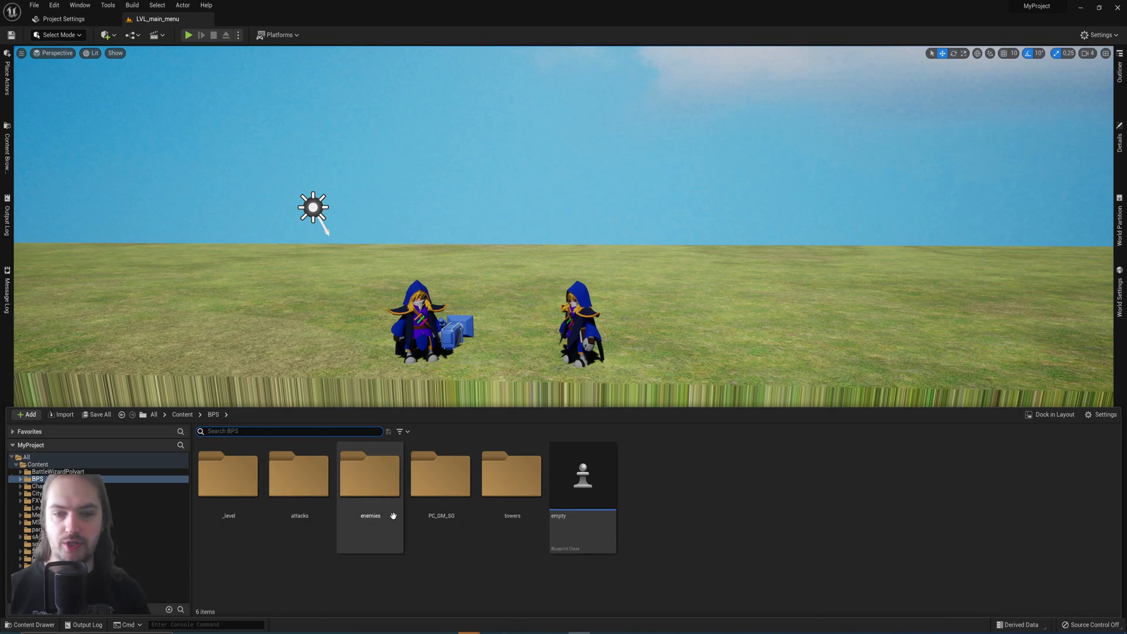
pyautogui.doubleClick(370, 474)
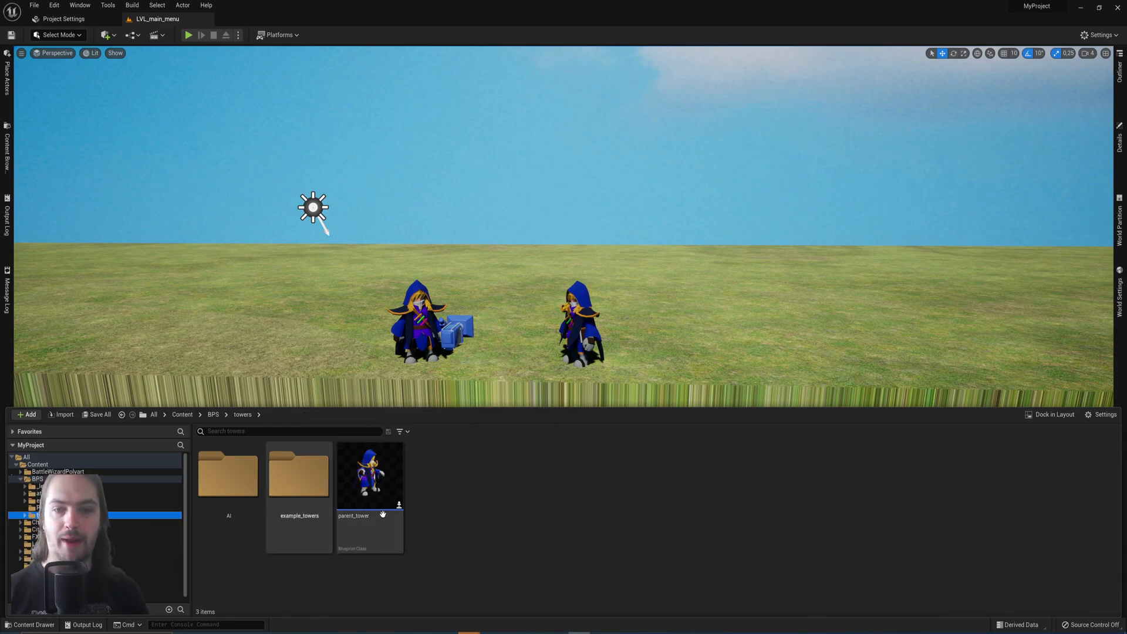
pyautogui.doubleClick(300, 475)
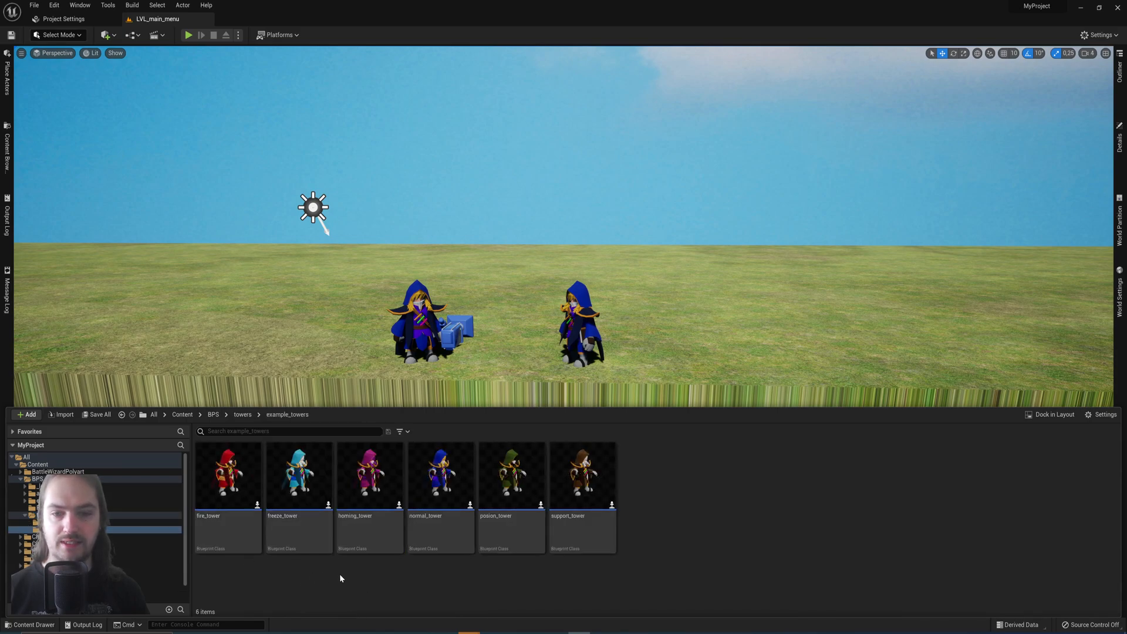
pyautogui.moveTo(567, 543)
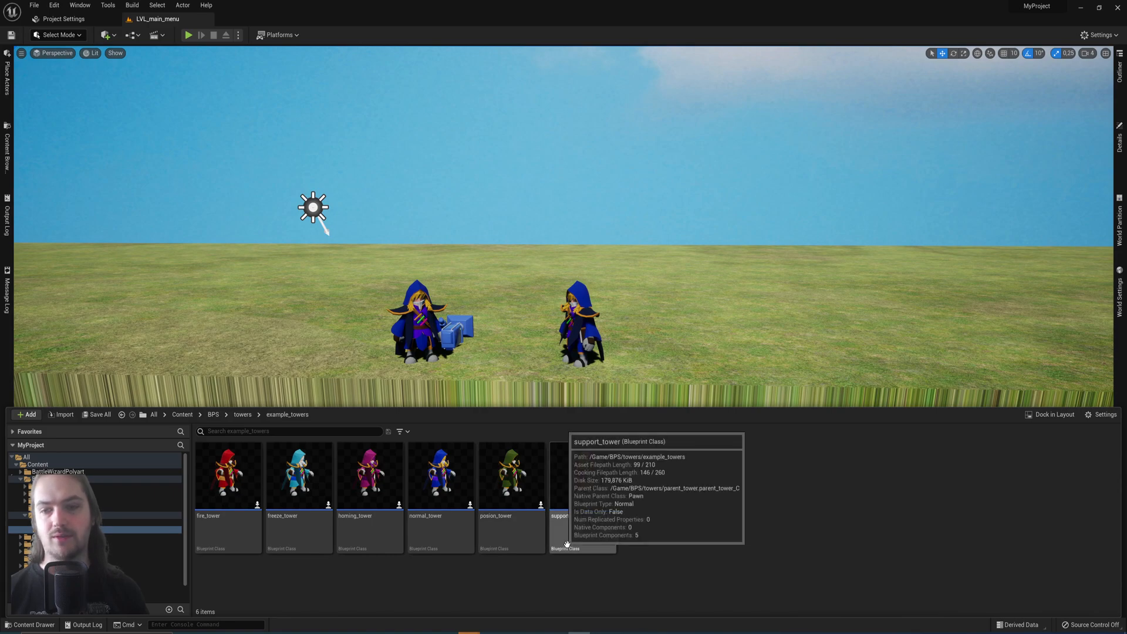
pyautogui.moveTo(671, 545)
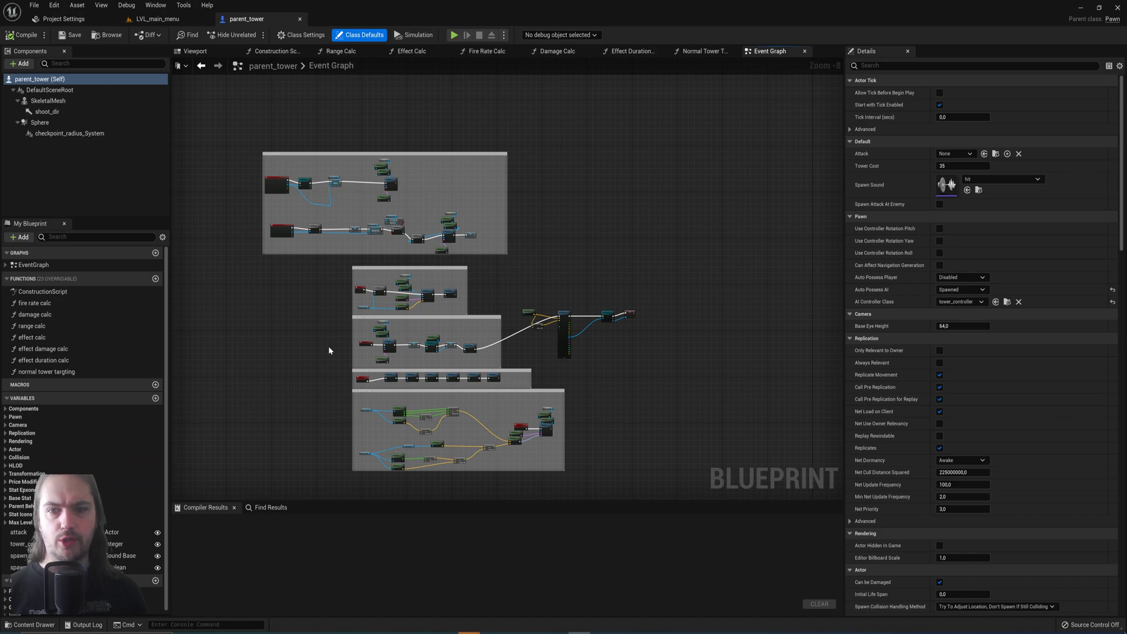
# Inspect the tower_bt behavior tree's rotate_to_enemy task from the towers AI folder, then return to the level editor
pyautogui.scroll(-3)
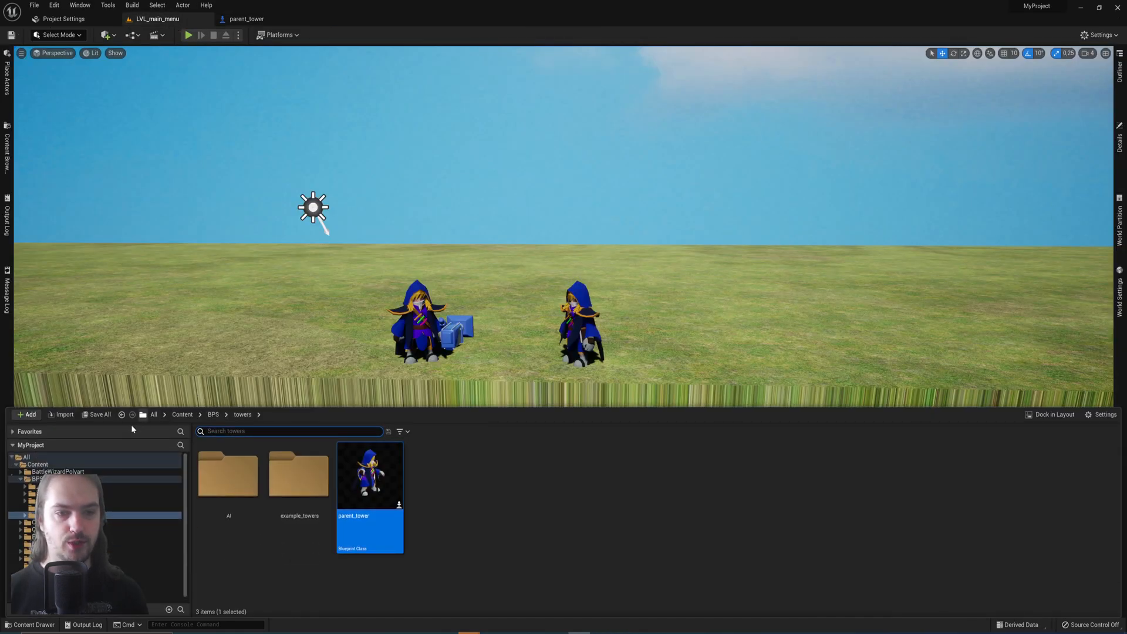
pyautogui.doubleClick(227, 475)
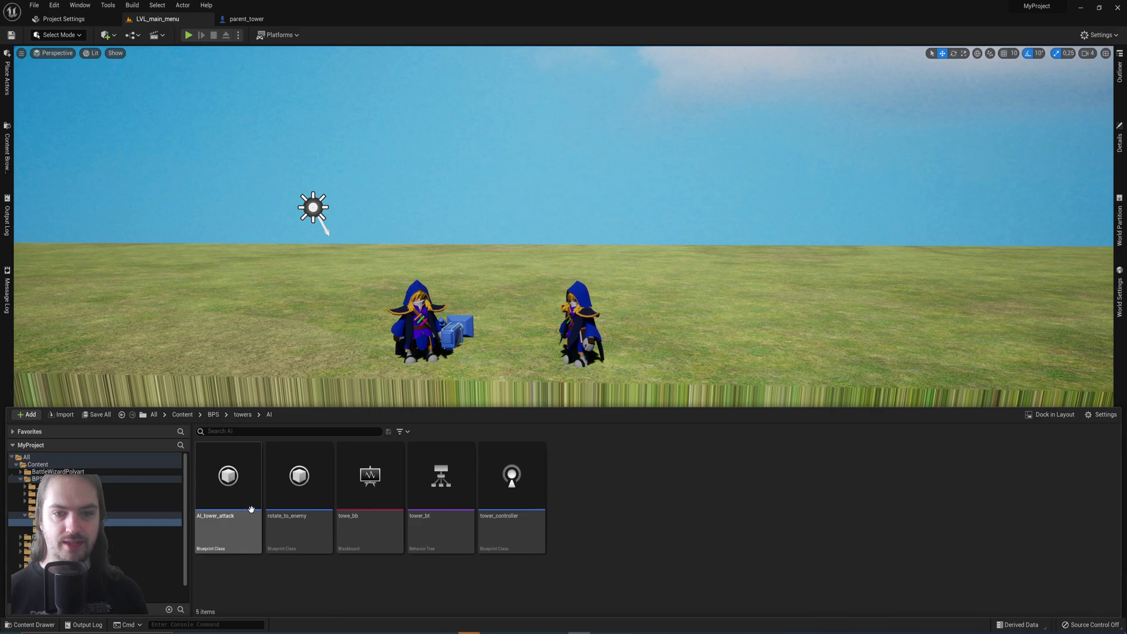
pyautogui.doubleClick(440, 477)
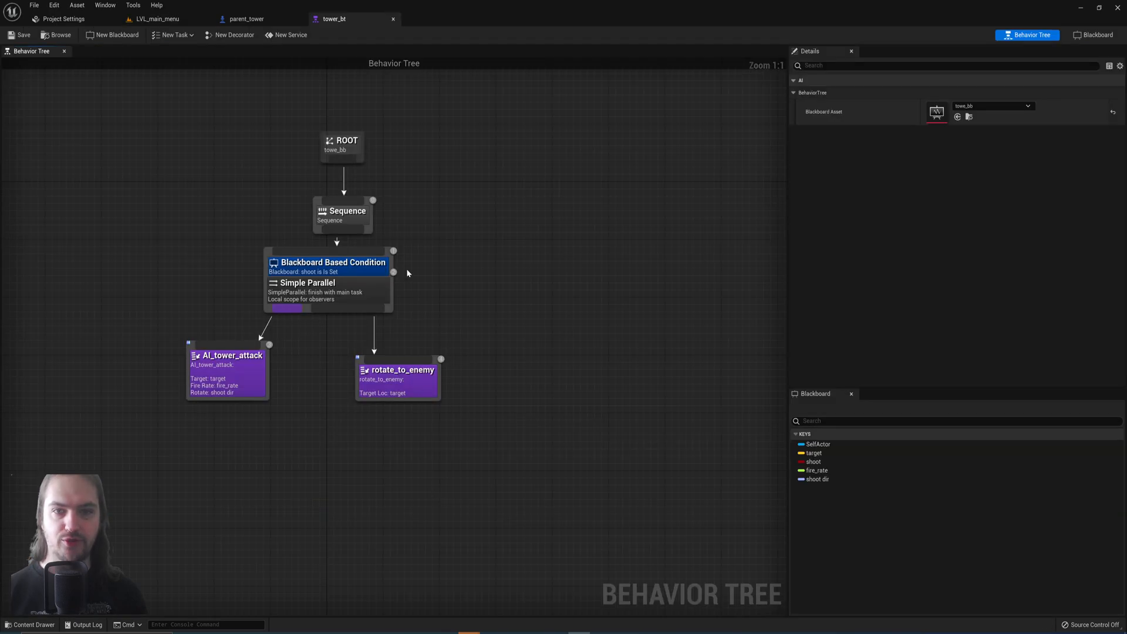
pyautogui.moveTo(315, 289)
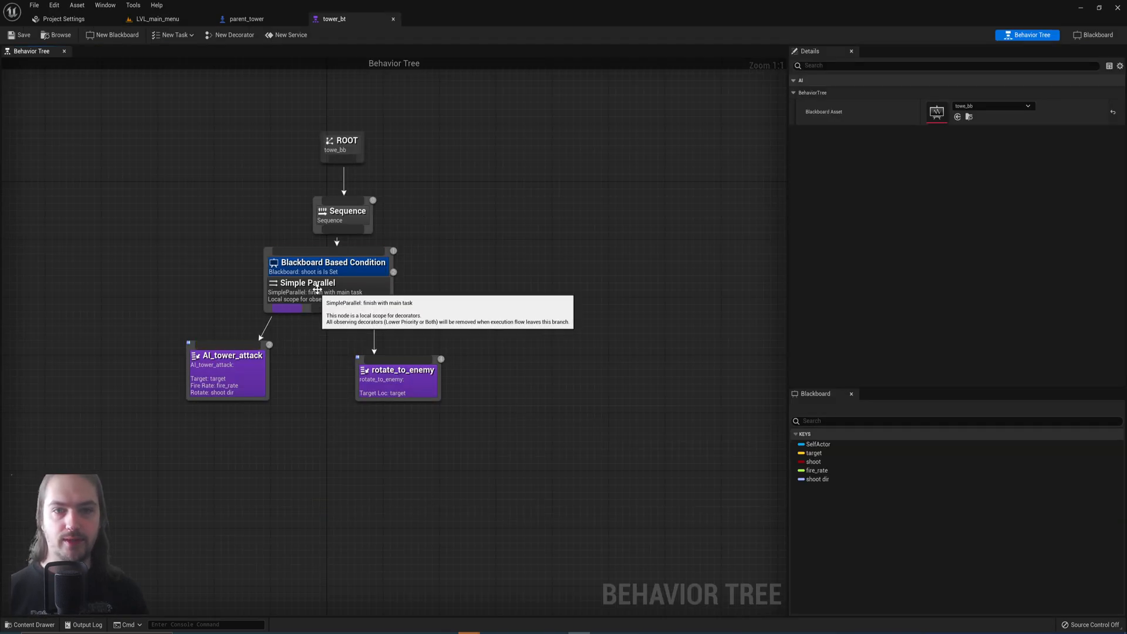
pyautogui.click(394, 378)
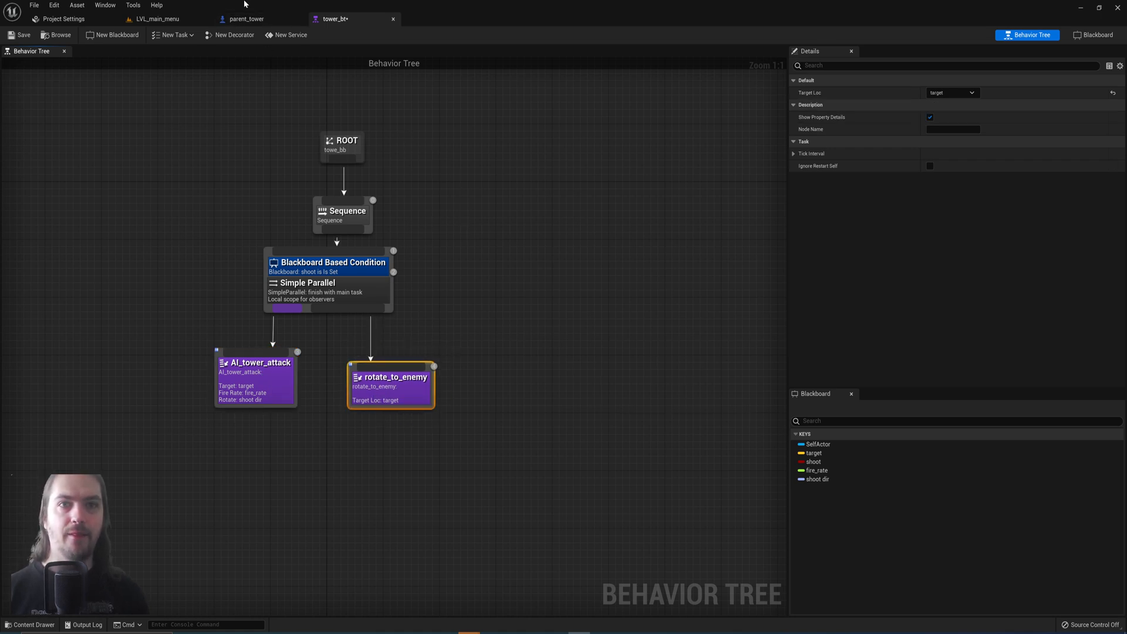
pyautogui.click(241, 19)
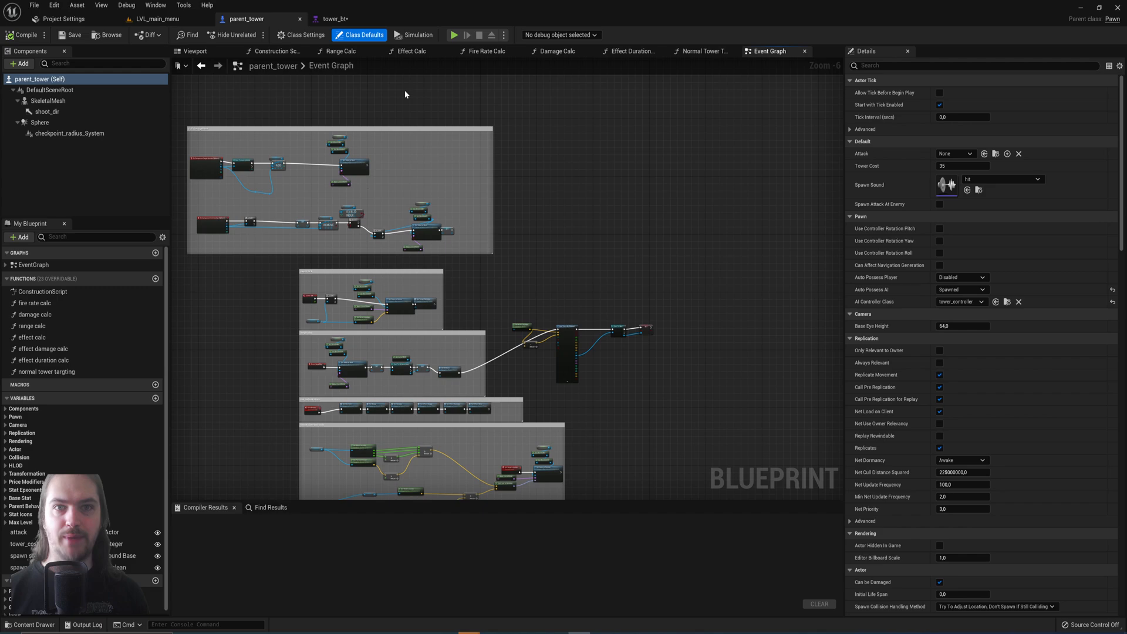
pyautogui.click(155, 19)
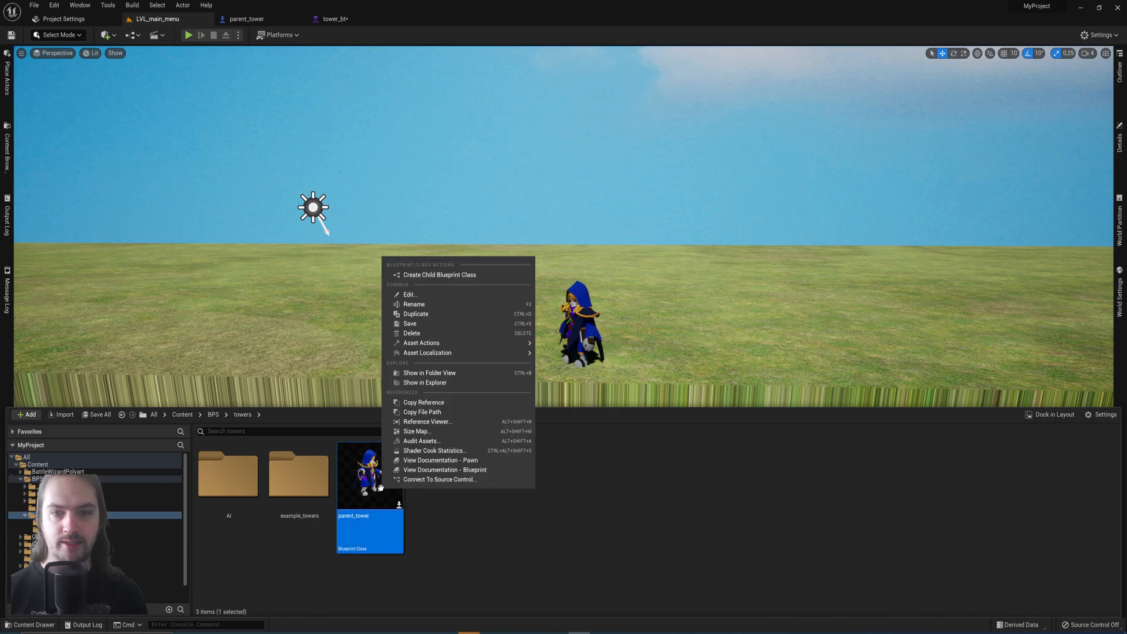
# Create a child blueprint of parent_tower named example_tower and bring it up in the blueprint editor
pyautogui.click(439, 275)
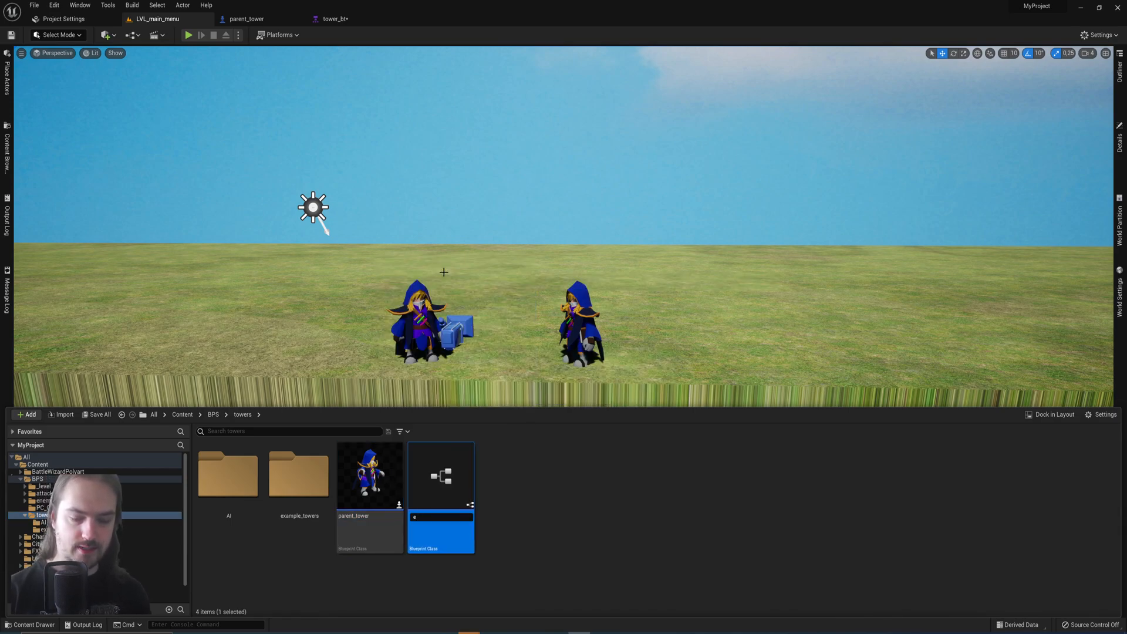
pyautogui.write('example_tower')
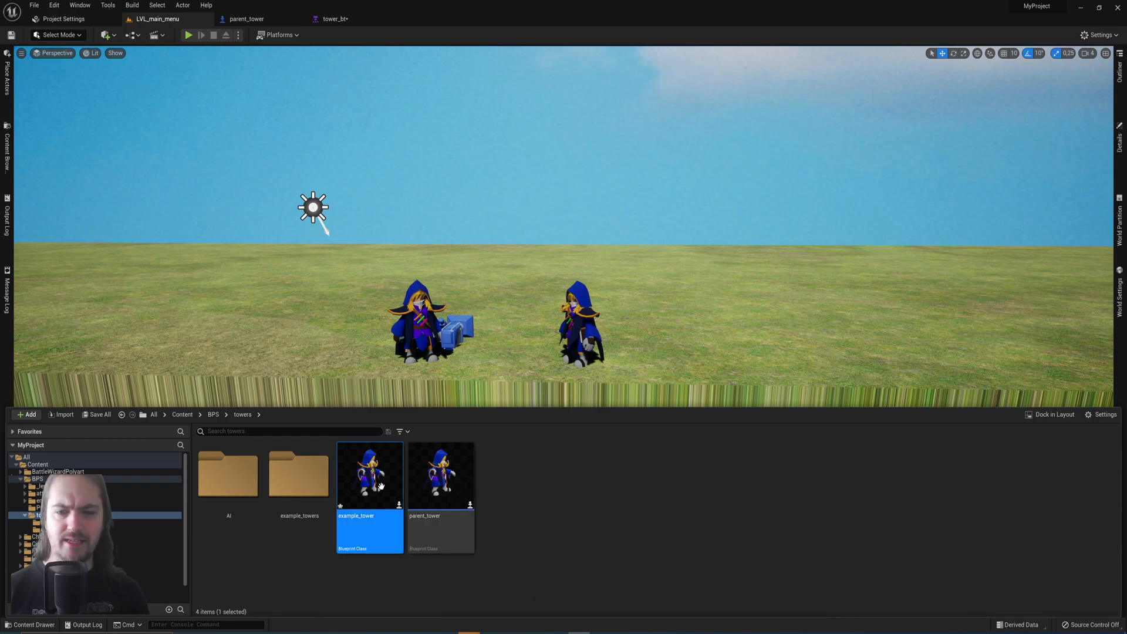
pyautogui.doubleClick(368, 480)
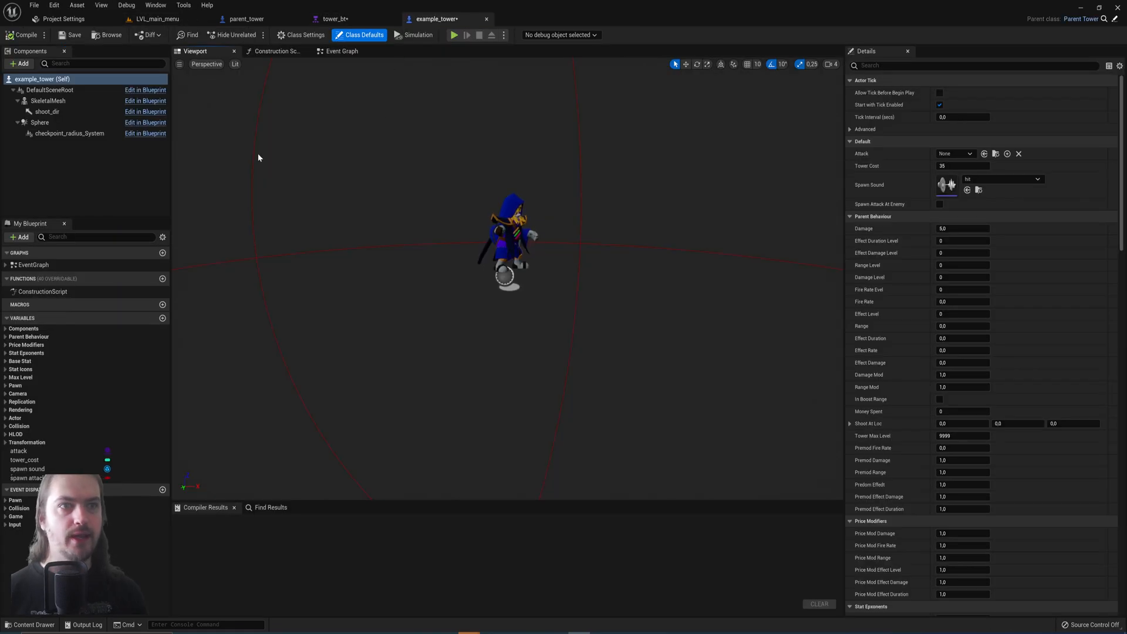
pyautogui.moveTo(67, 177)
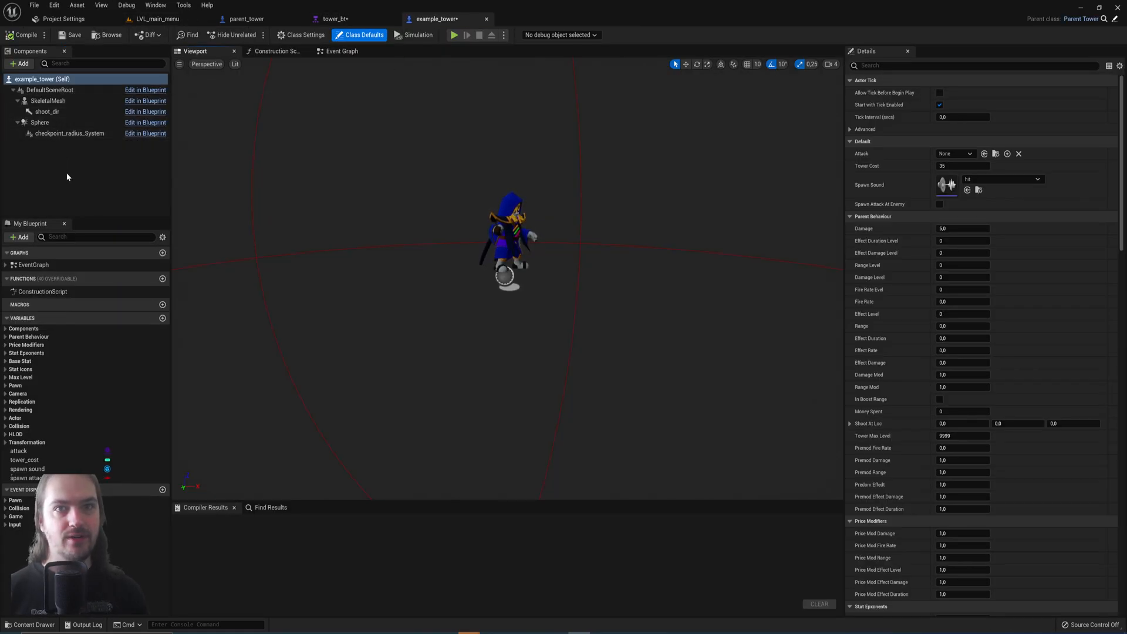
# Compare example_tower against parent_tower, then view example_tower's greyed-out inherited BeginPlay, ActorBeginOverlap and Tick events
pyautogui.click(242, 18)
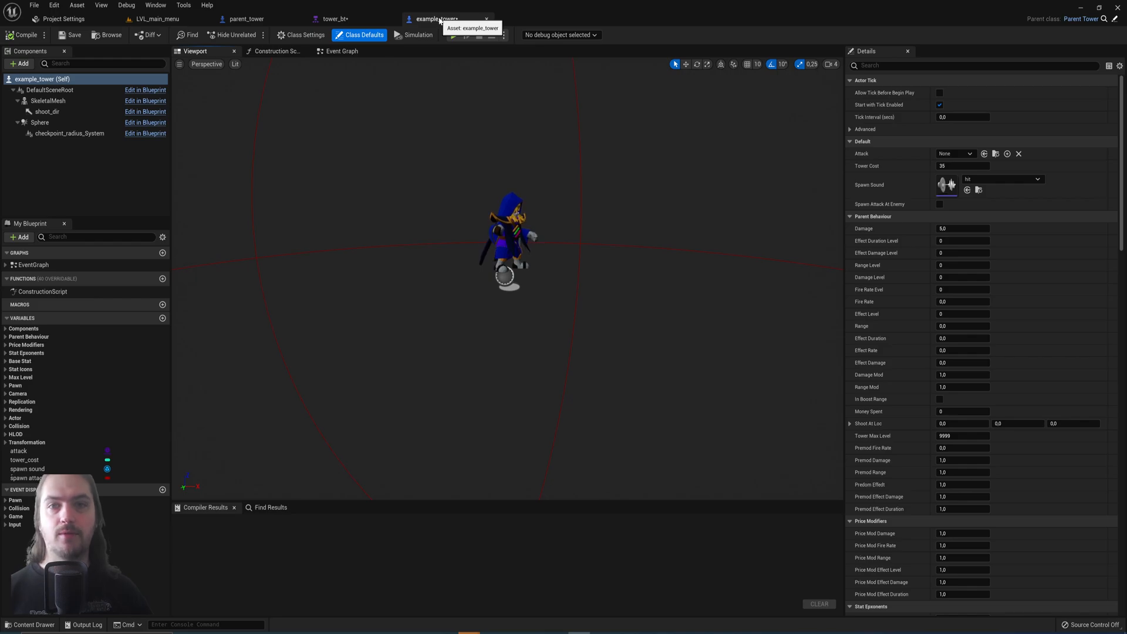
pyautogui.click(251, 19)
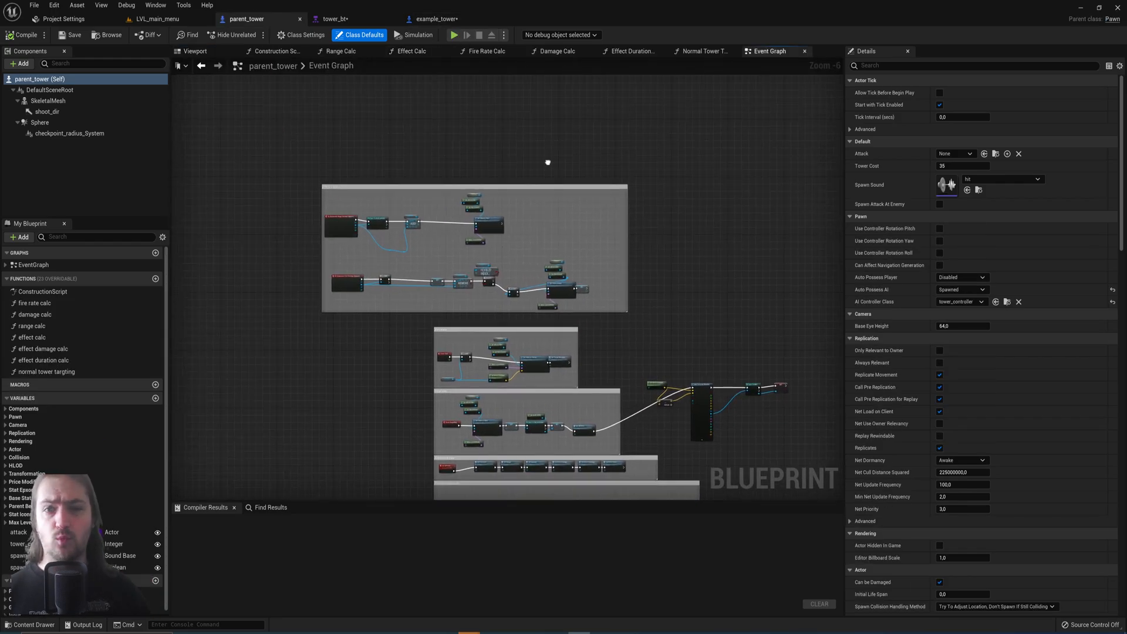
pyautogui.moveTo(438, 19)
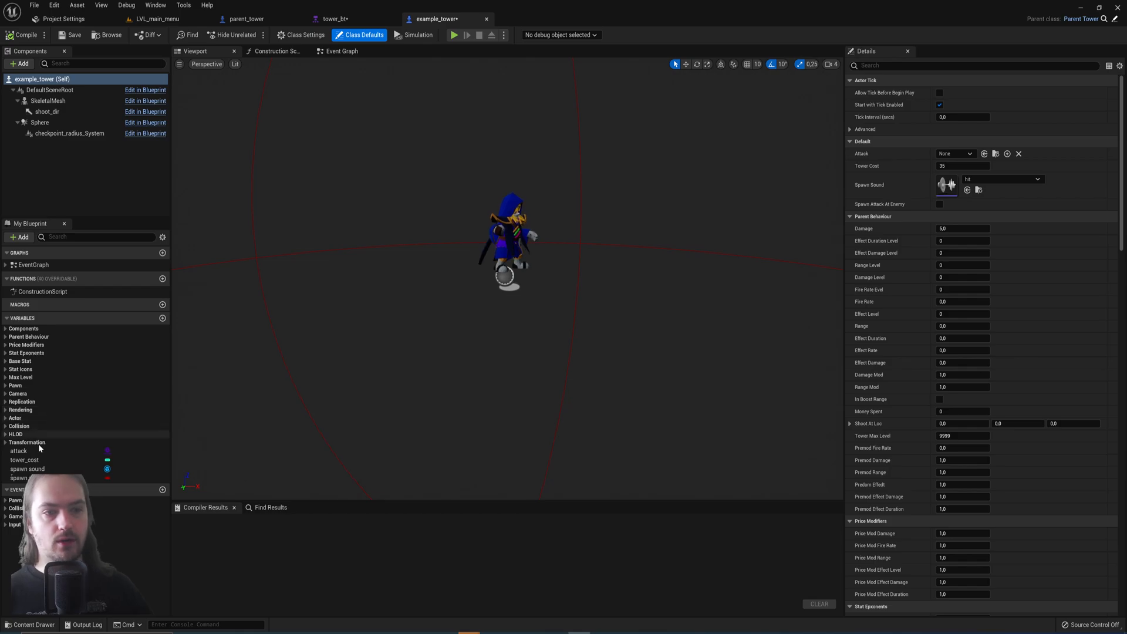
pyautogui.moveTo(19, 460)
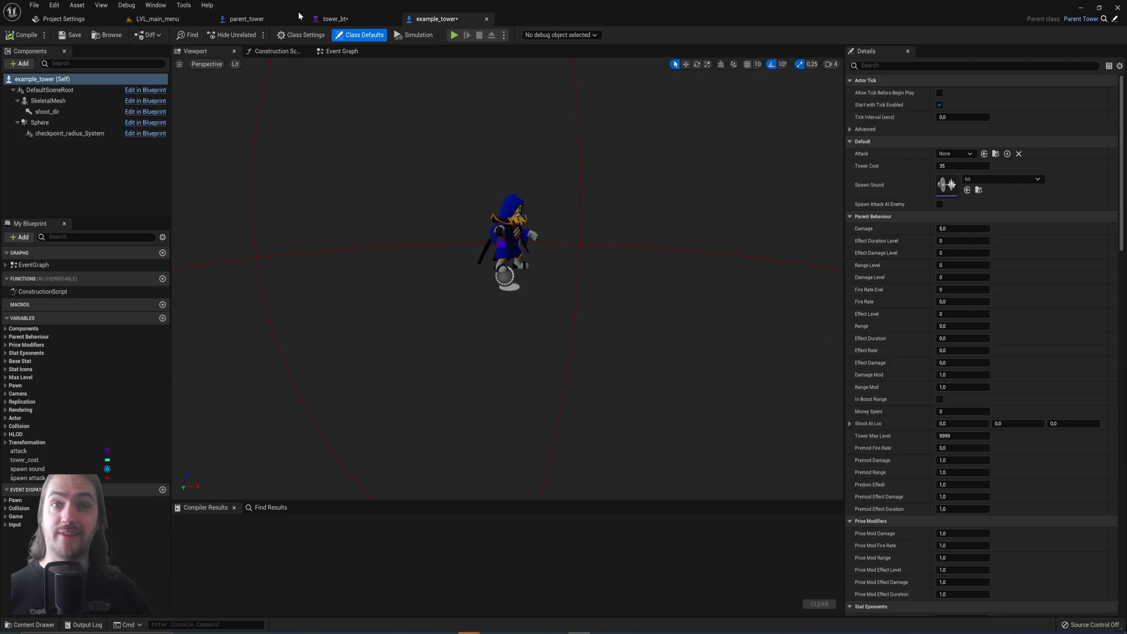
pyautogui.click(343, 51)
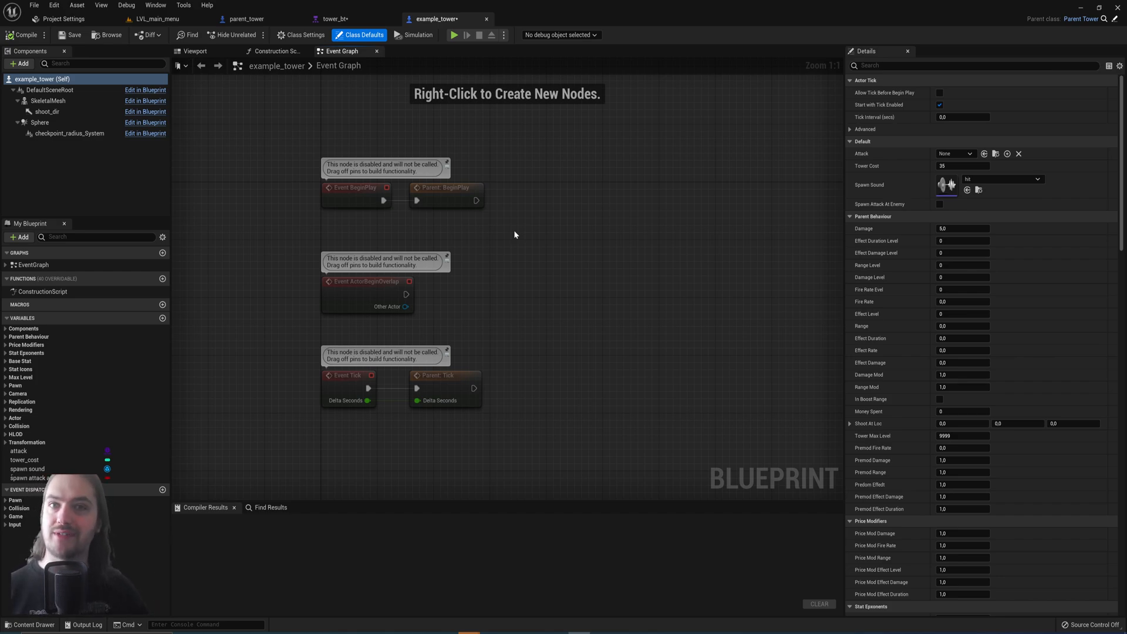
# Return to the example_towers folder to bring up the posion_tower blueprint's event graph and defaults
pyautogui.click(25, 625)
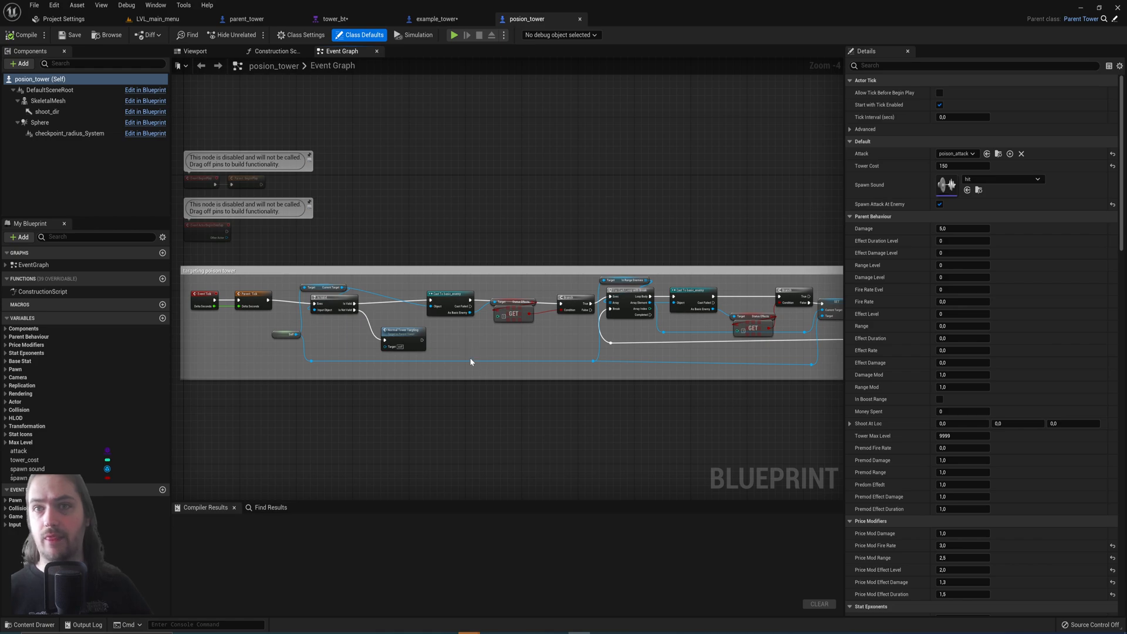
# View support_tower's inherited event graph, then bring up basic_enemy with its HP, burn, freeze and poison values
pyautogui.click(625, 19)
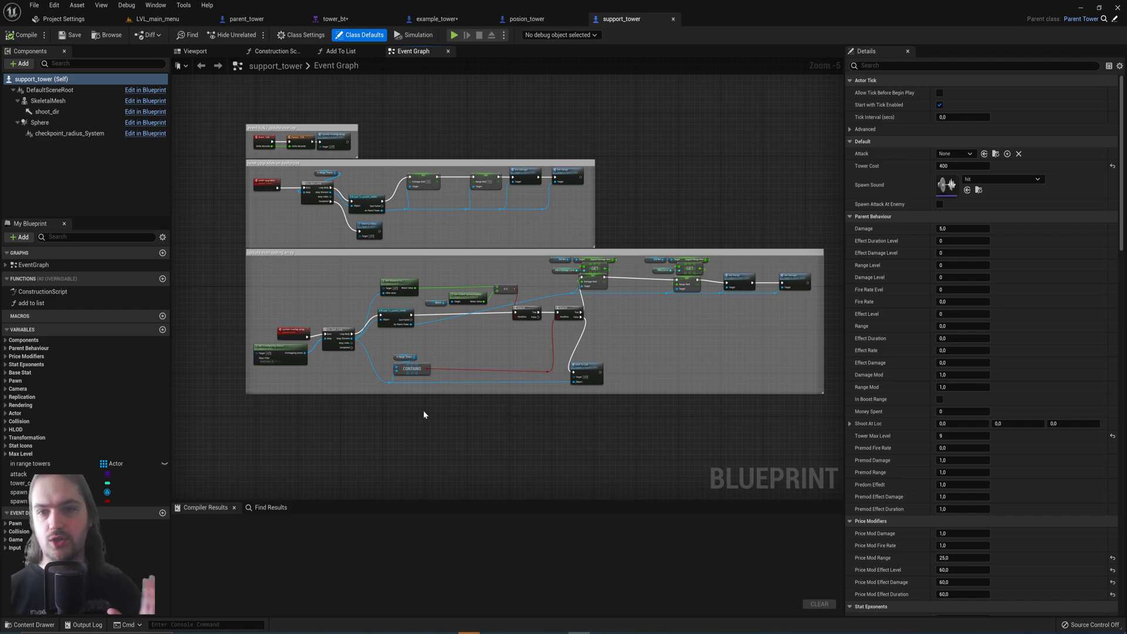
pyautogui.moveTo(550, 408)
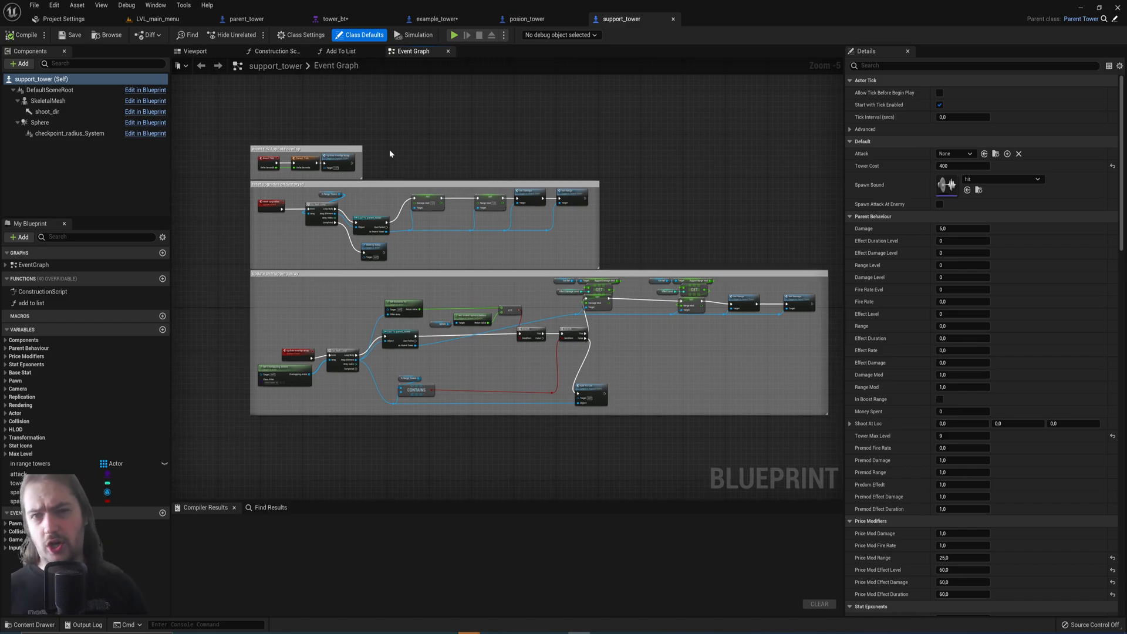
pyautogui.click(254, 18)
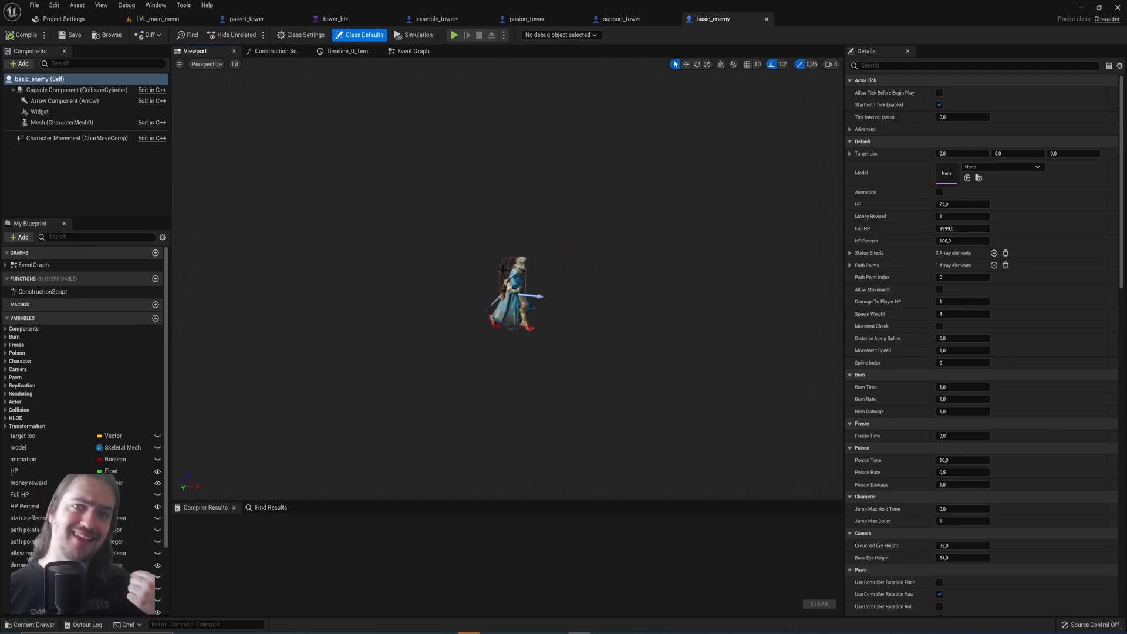
# Show the heavy_enemy child's event graph with its 150 HP and inherited events
pyautogui.click(412, 51)
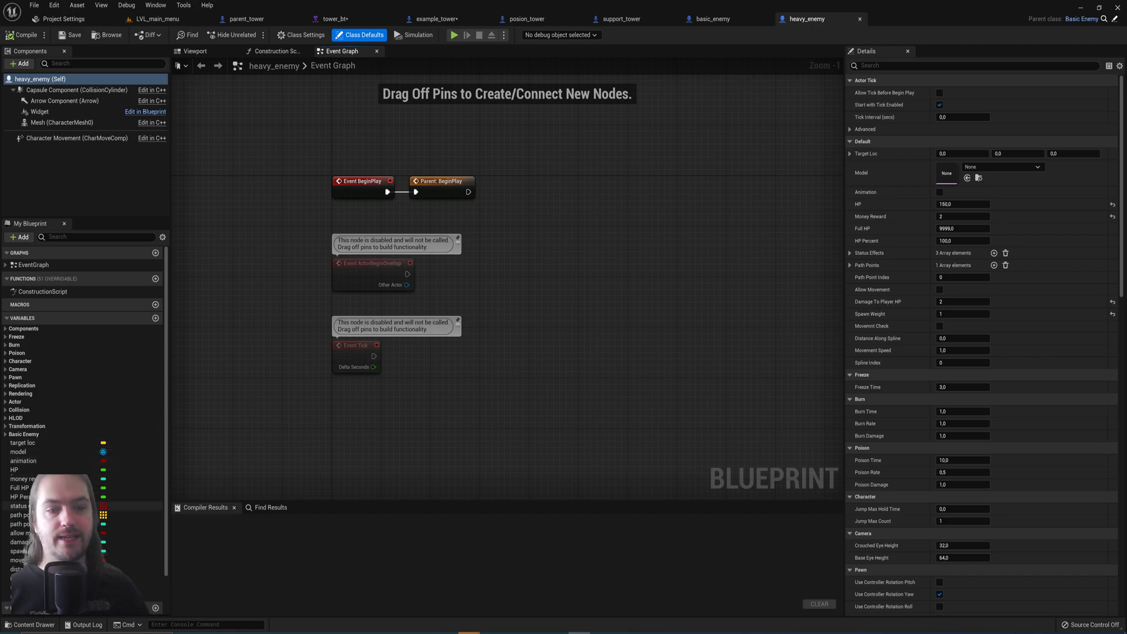
pyautogui.moveTo(14, 469)
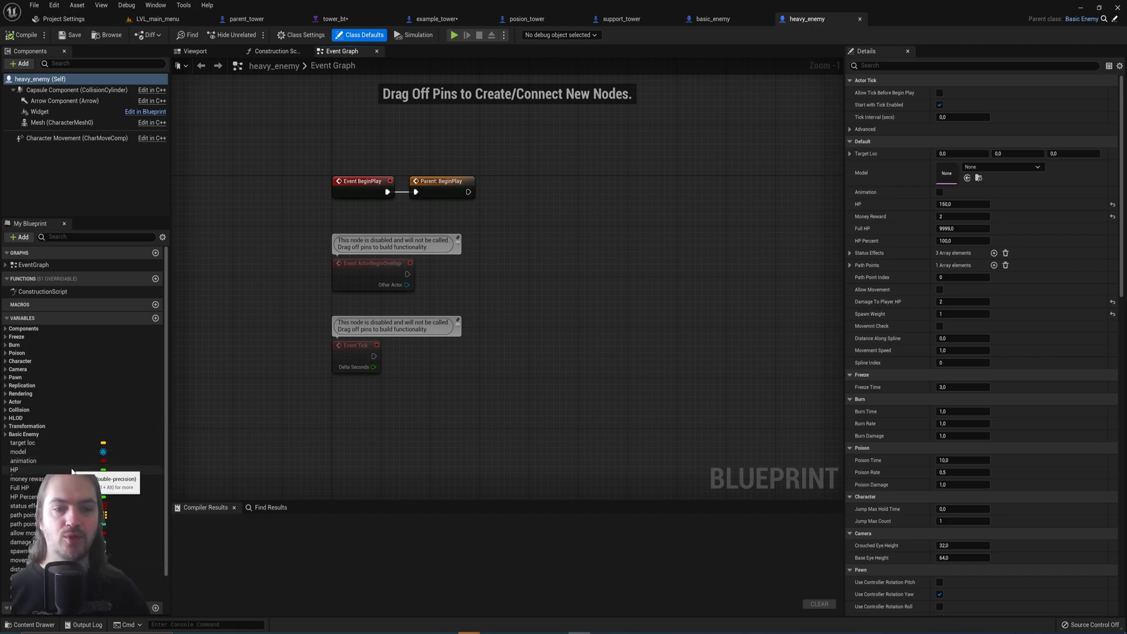
# Review heavy_enemy's inherited Full HP and damage-to-player-HP variables, then return to basic_enemy's event graph
pyautogui.click(20, 487)
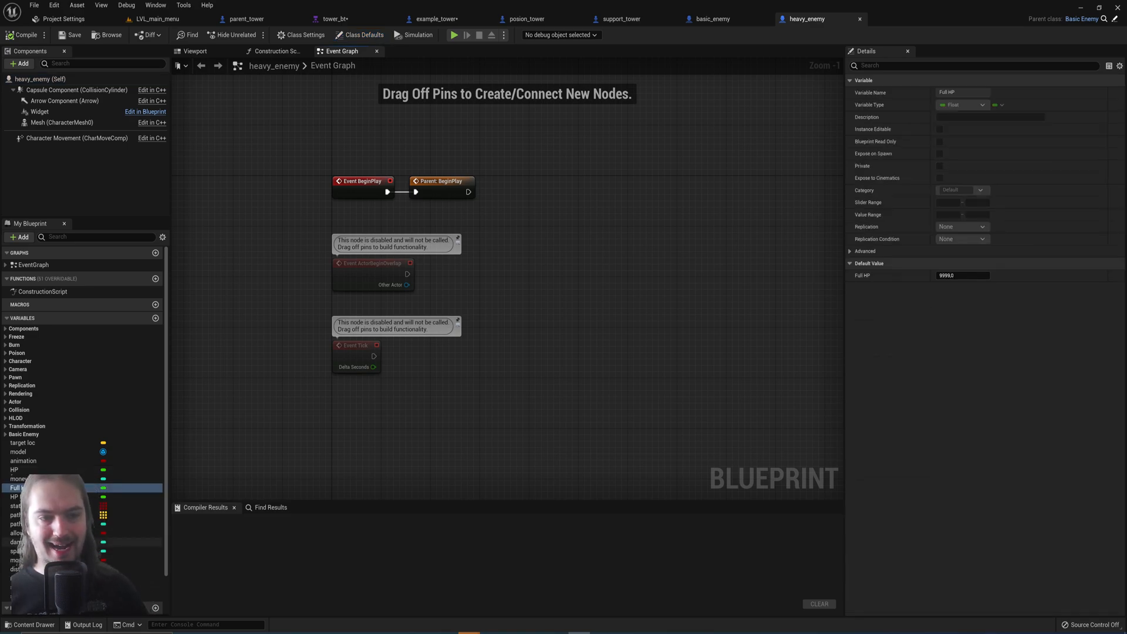
pyautogui.click(19, 543)
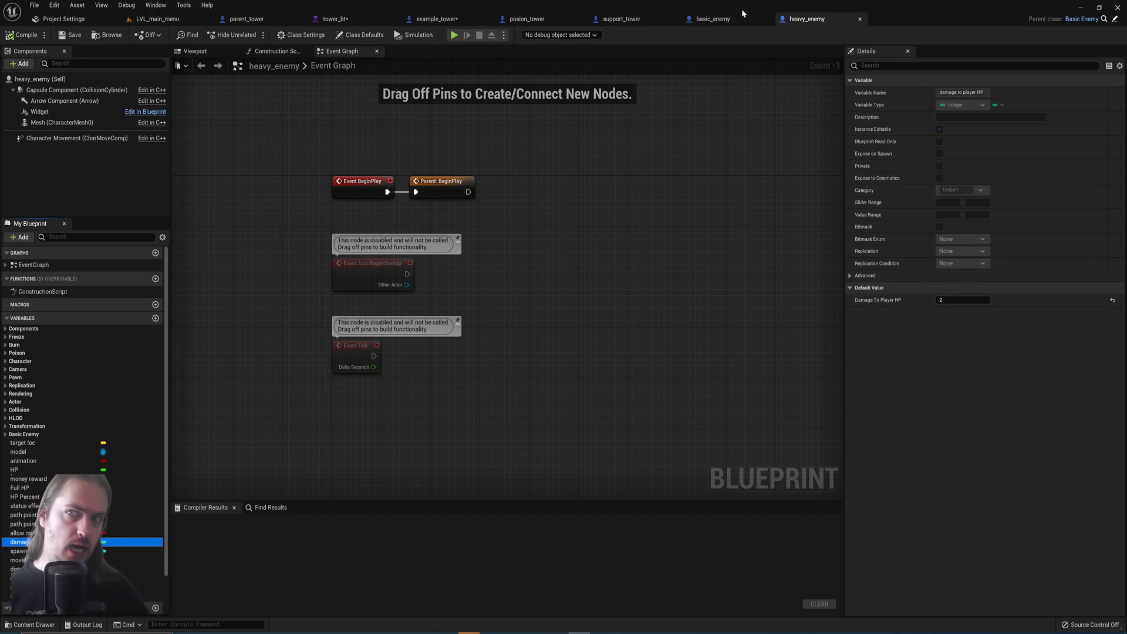
pyautogui.click(714, 19)
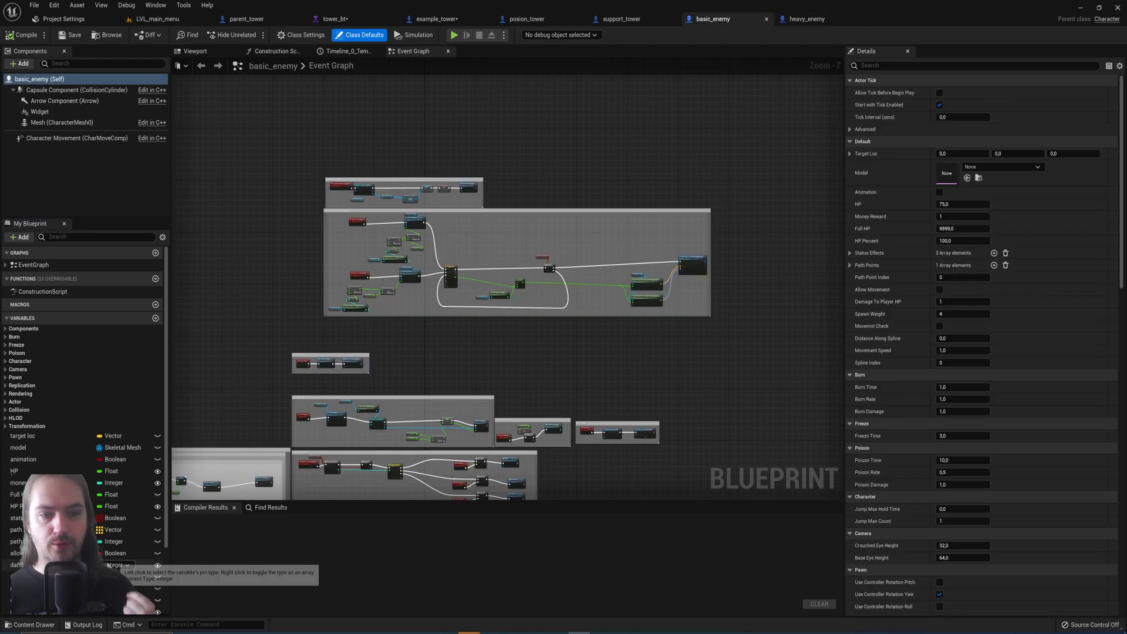
pyautogui.click(13, 564)
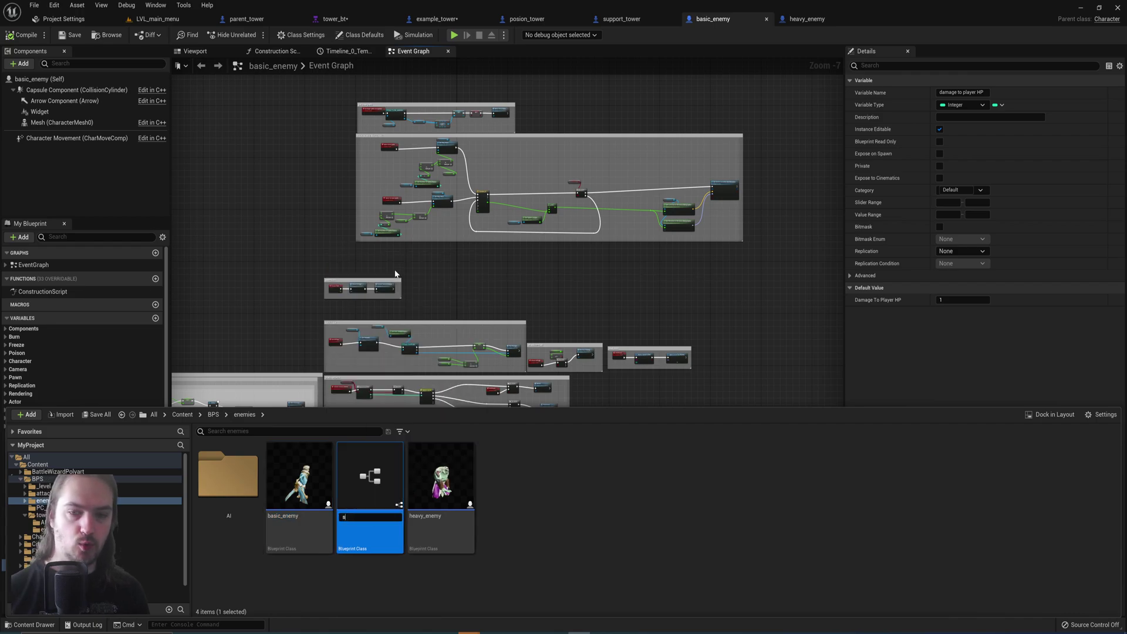
# Name the new Basic Enemy child slime_enemy and bring it up with its inherited defaults
pyautogui.write('slime_enemy')
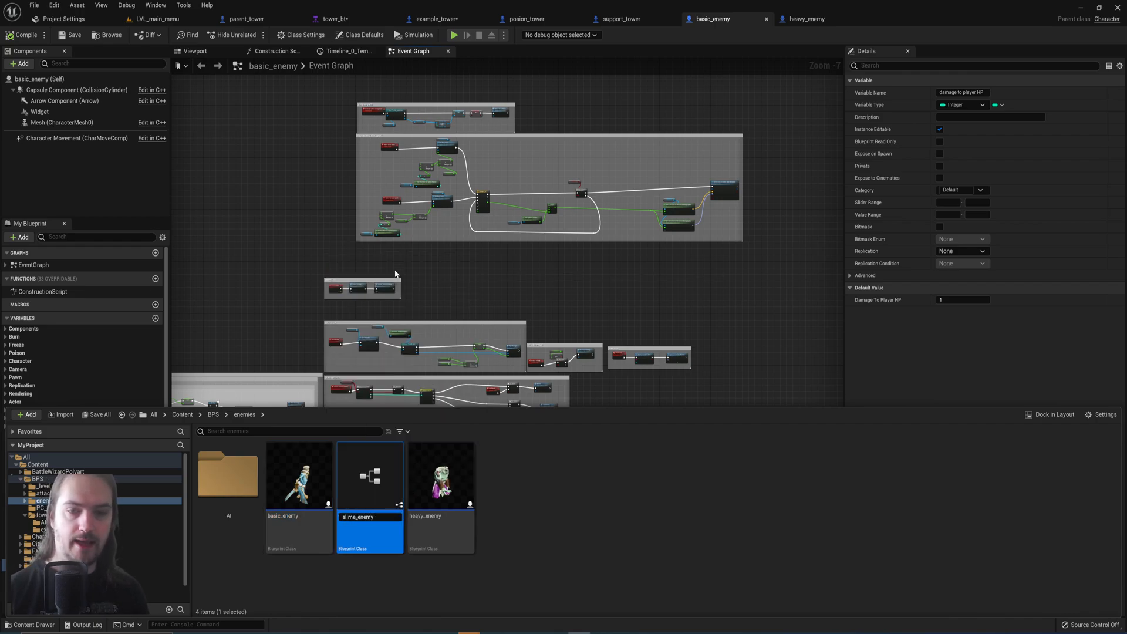
pyautogui.doubleClick(368, 474)
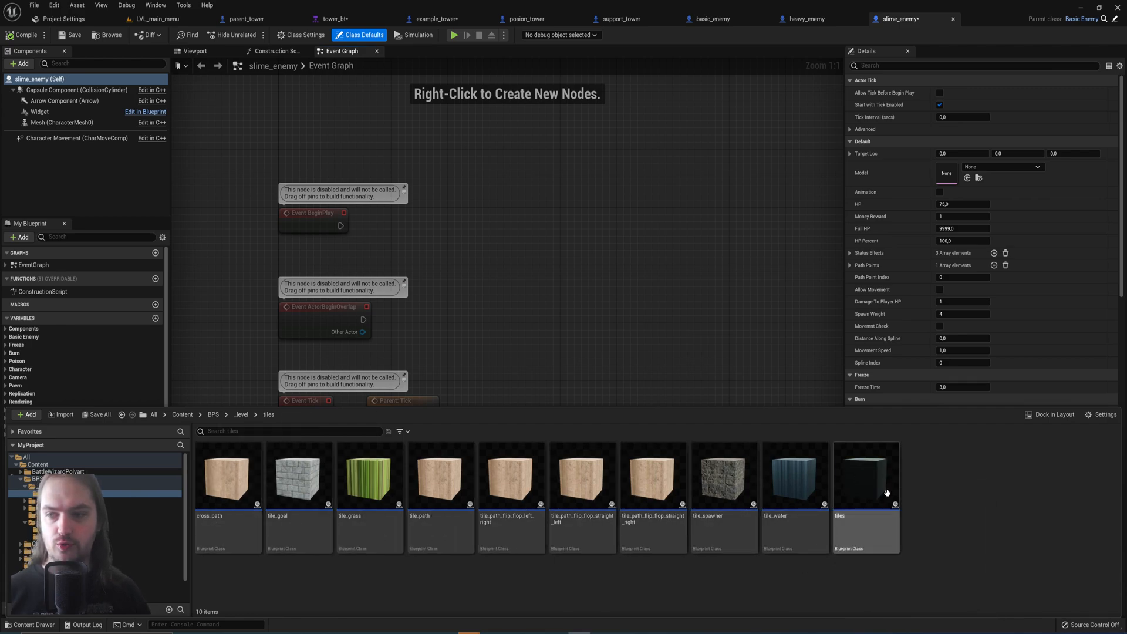
pyautogui.moveTo(858, 498)
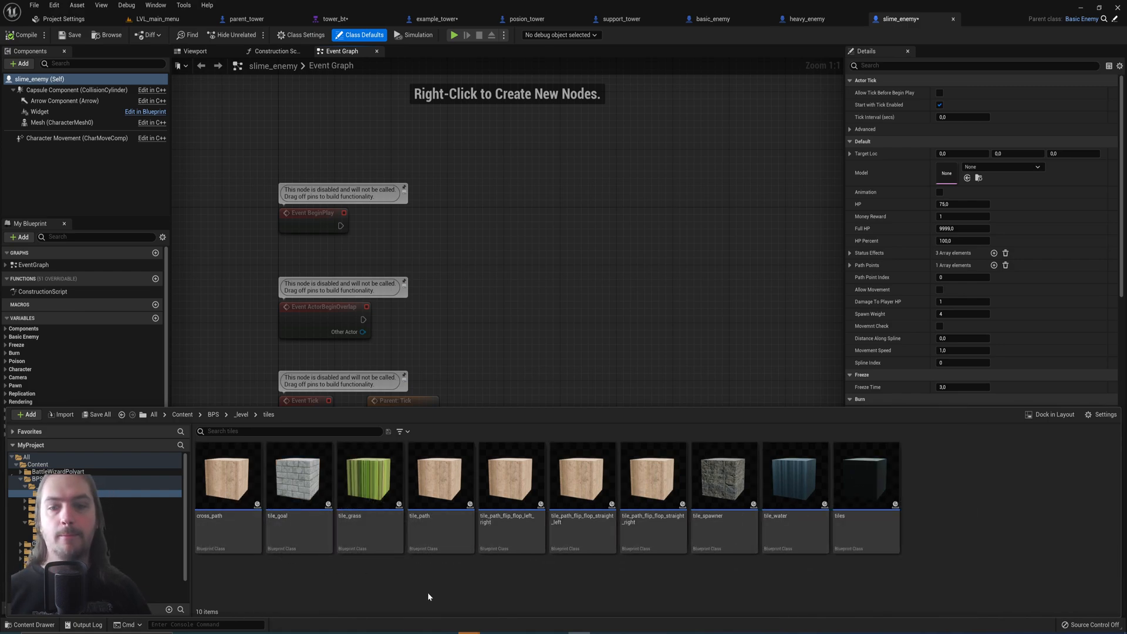
pyautogui.moveTo(434, 497)
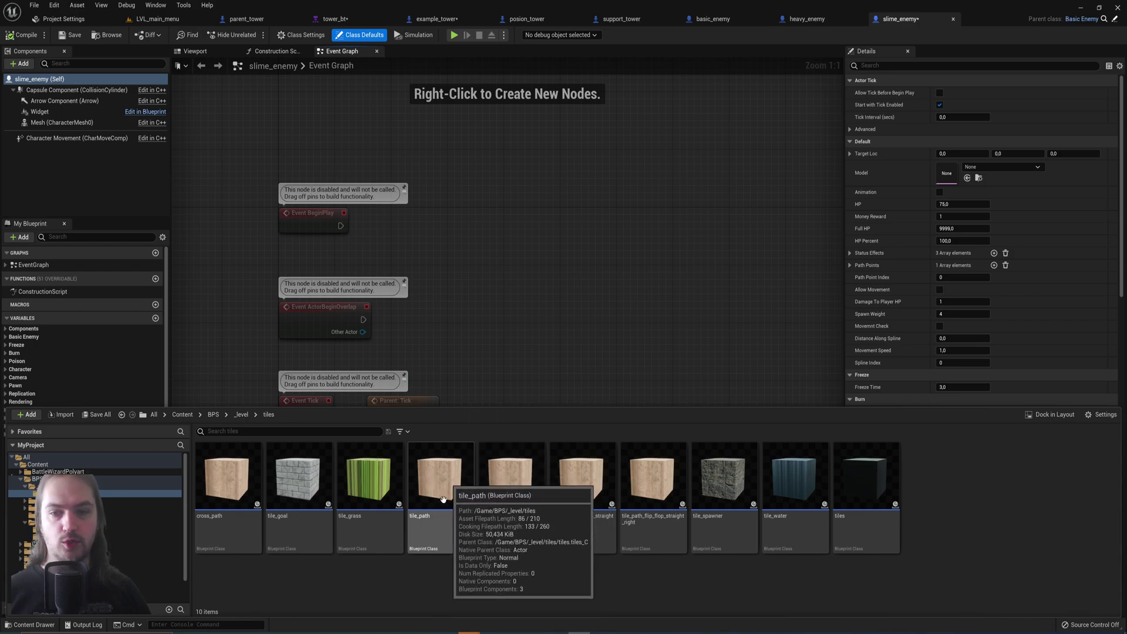
pyautogui.moveTo(662, 500)
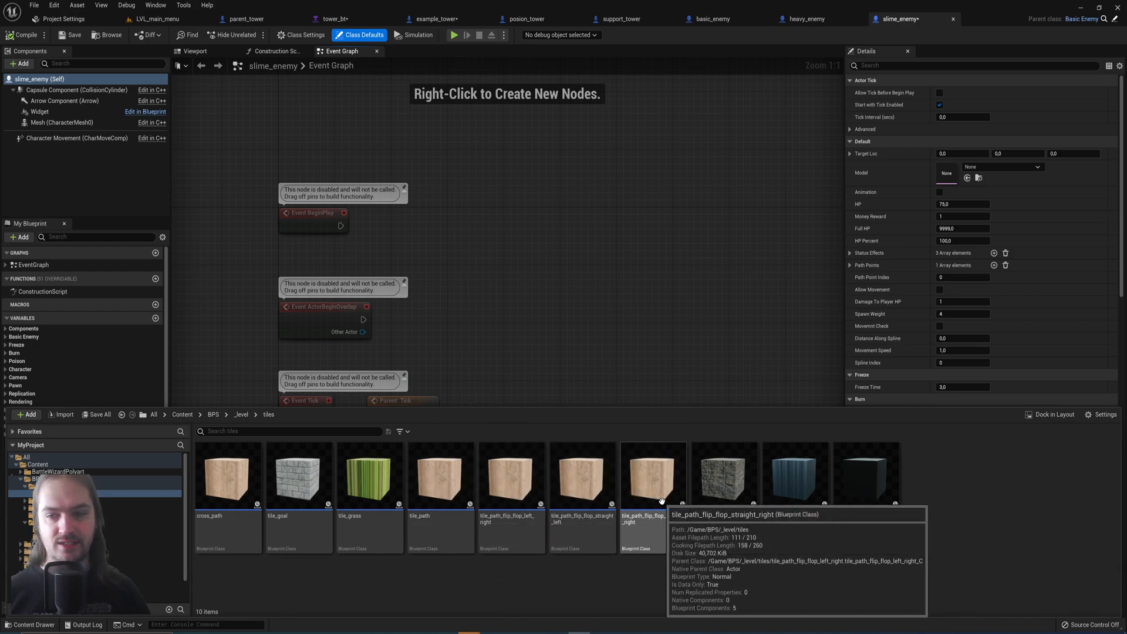
pyautogui.moveTo(854, 546)
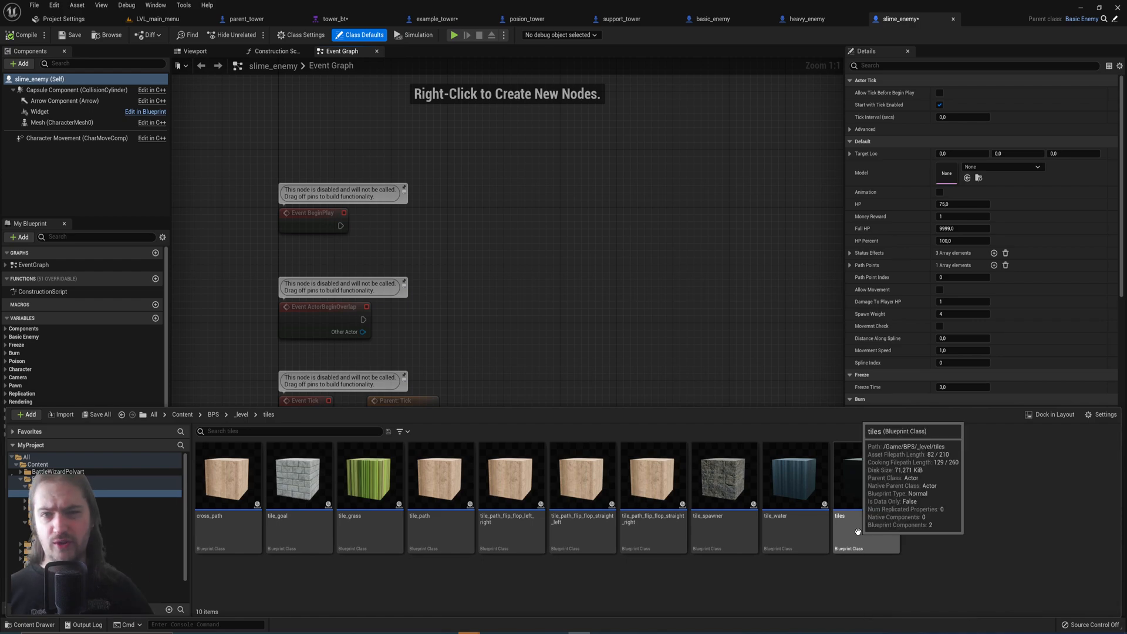
pyautogui.moveTo(519, 573)
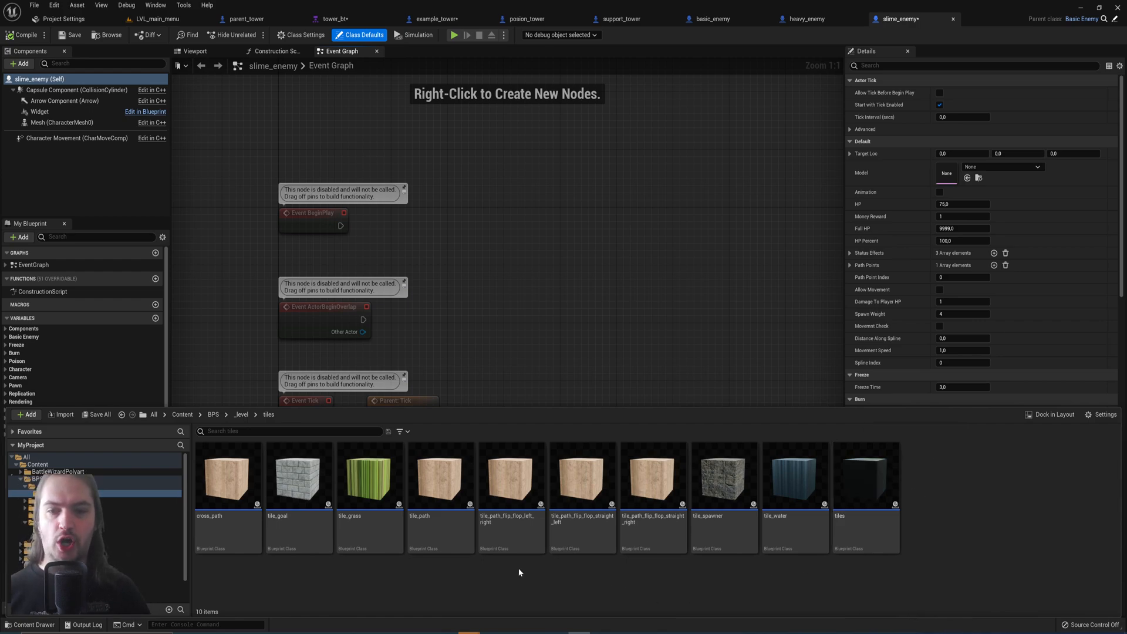
pyautogui.moveTo(442, 524)
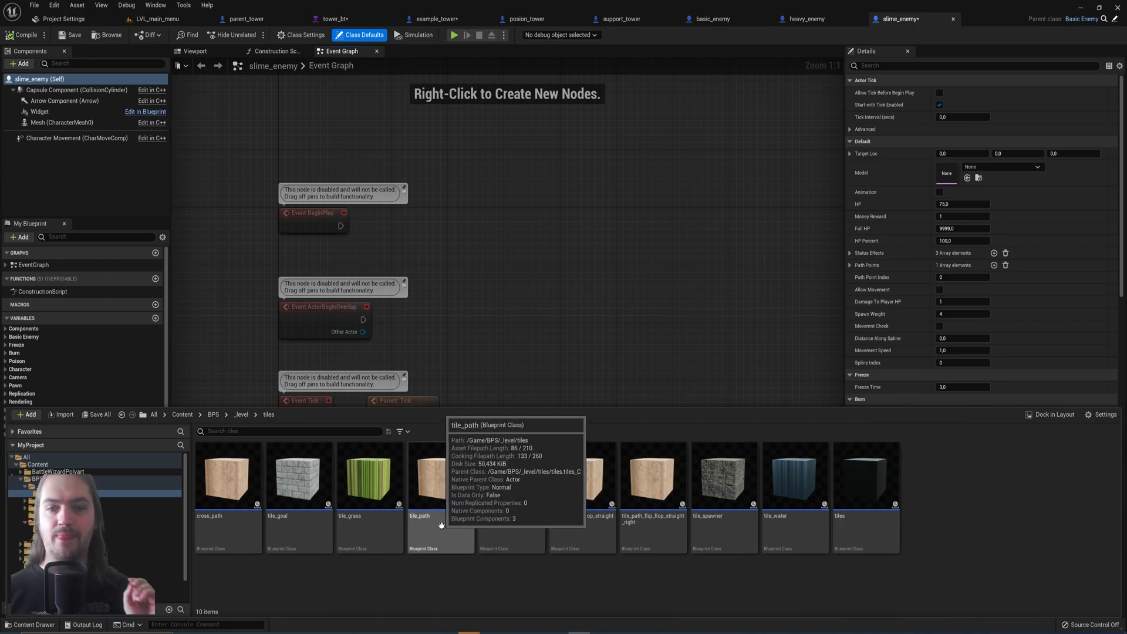
pyautogui.moveTo(474, 568)
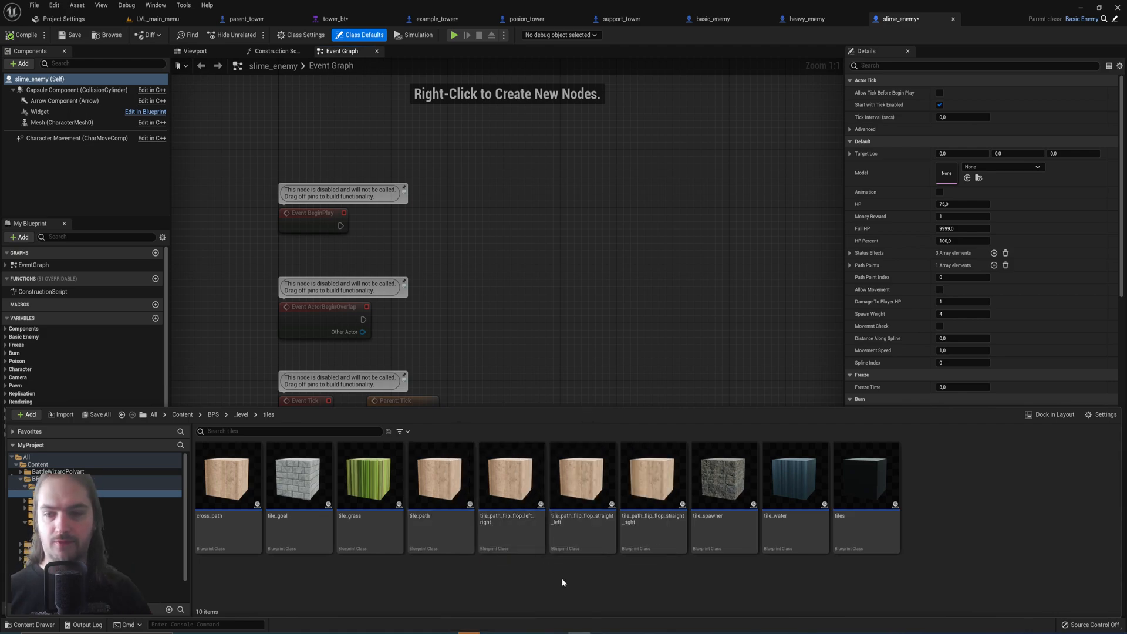
pyautogui.moveTo(644, 528)
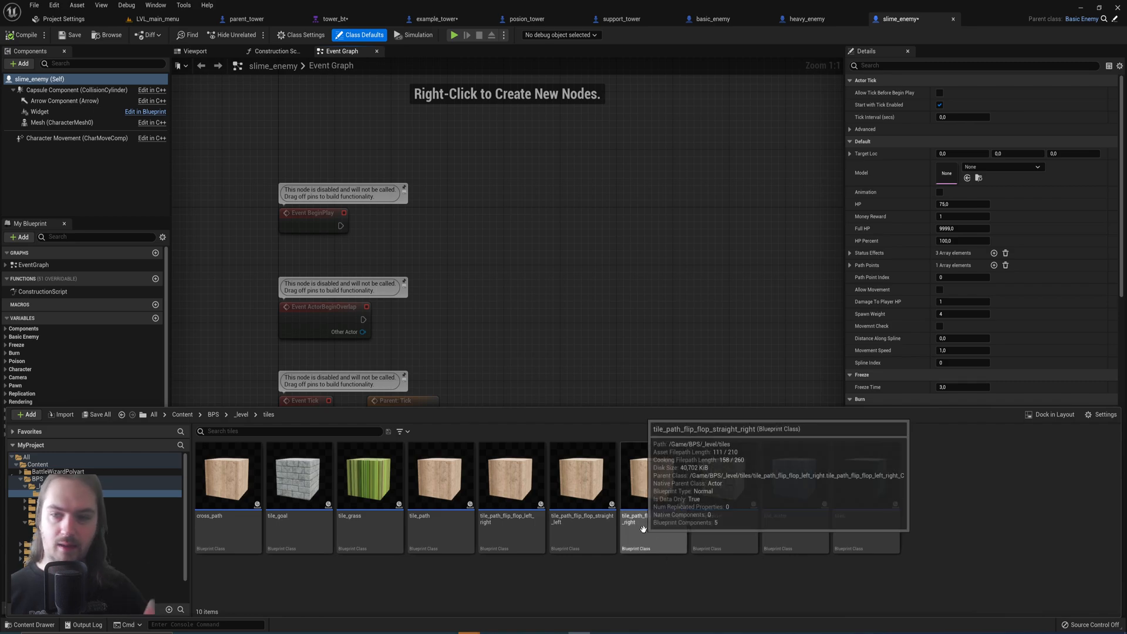
pyautogui.moveTo(404, 591)
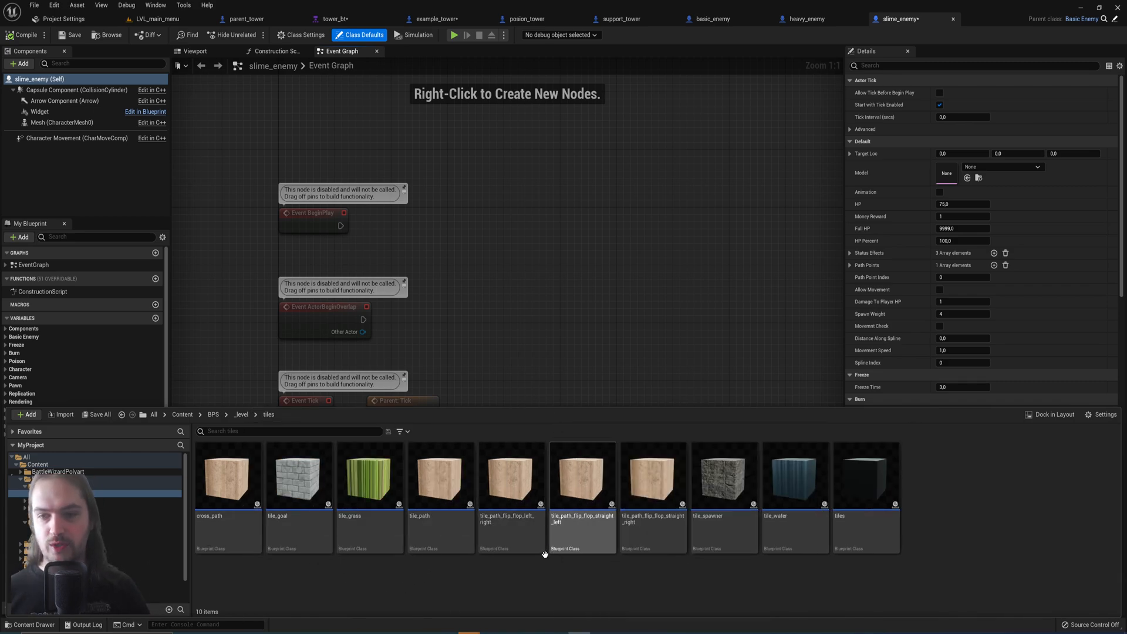
pyautogui.moveTo(525, 489)
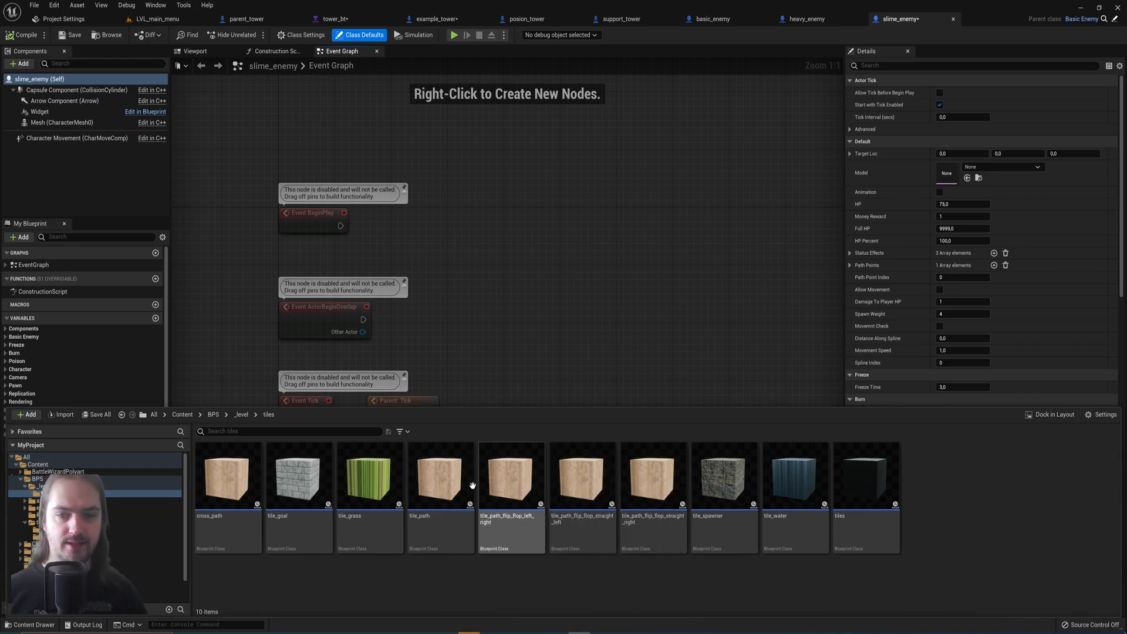
pyautogui.moveTo(444, 487)
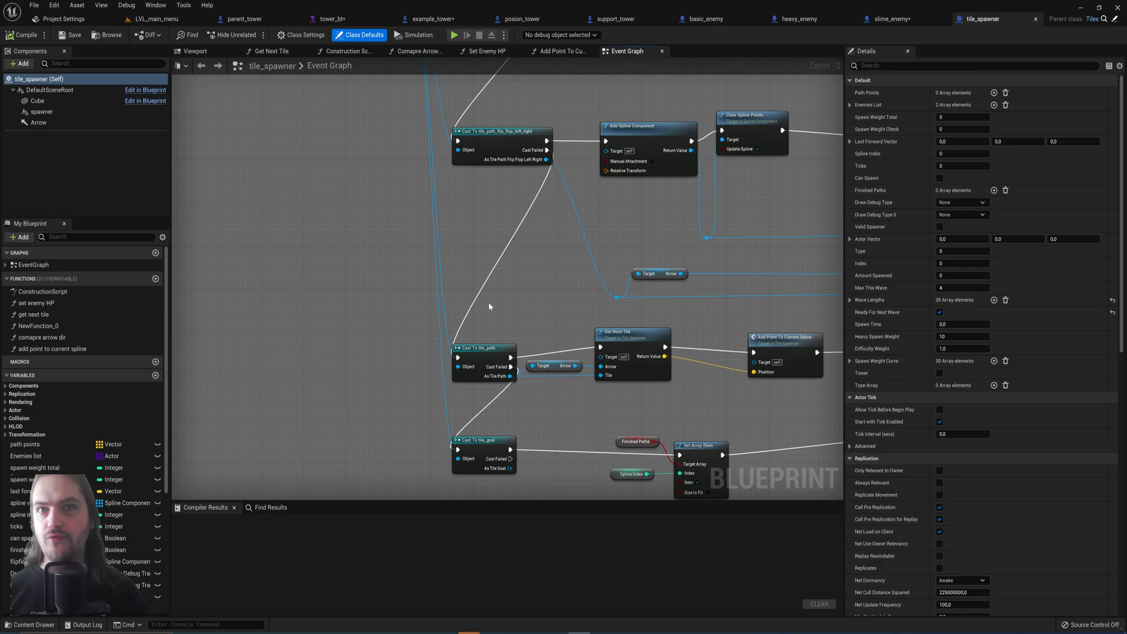
# Show the tiles folder's ten tile blueprints in the Content Drawer beside the tile_spawner cast graph
pyautogui.click(28, 624)
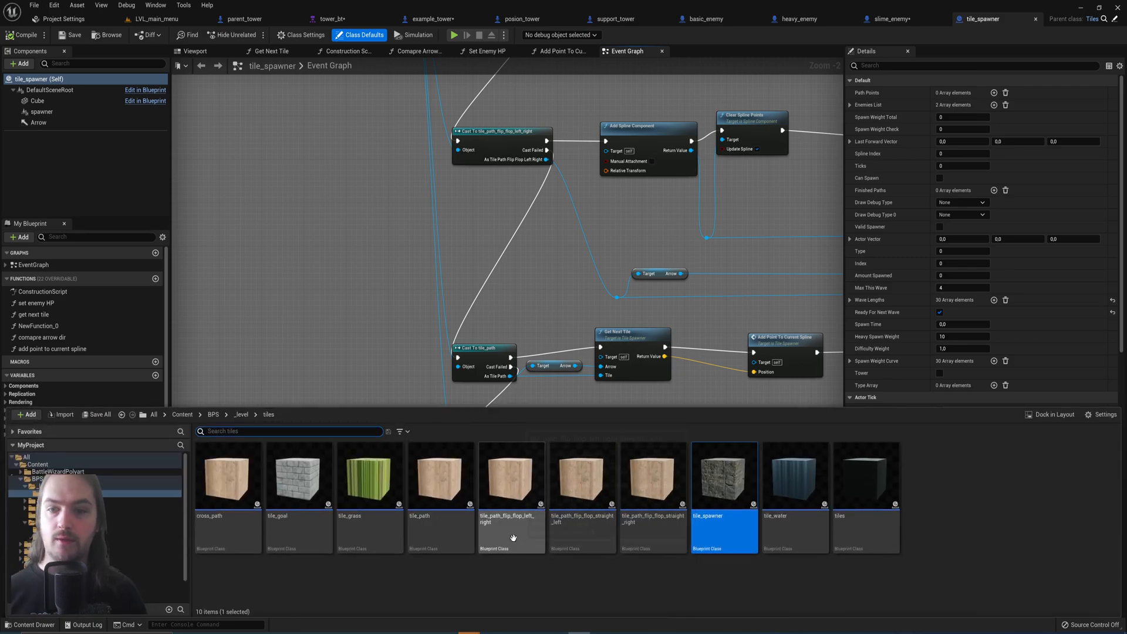
pyautogui.moveTo(560, 583)
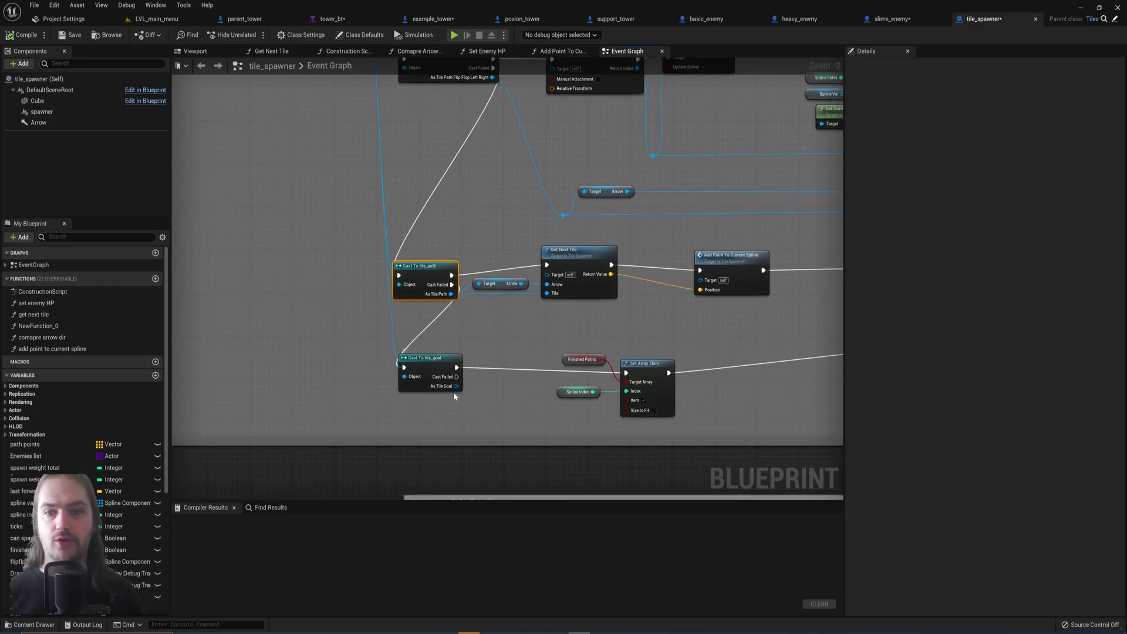
pyautogui.moveTo(483, 354)
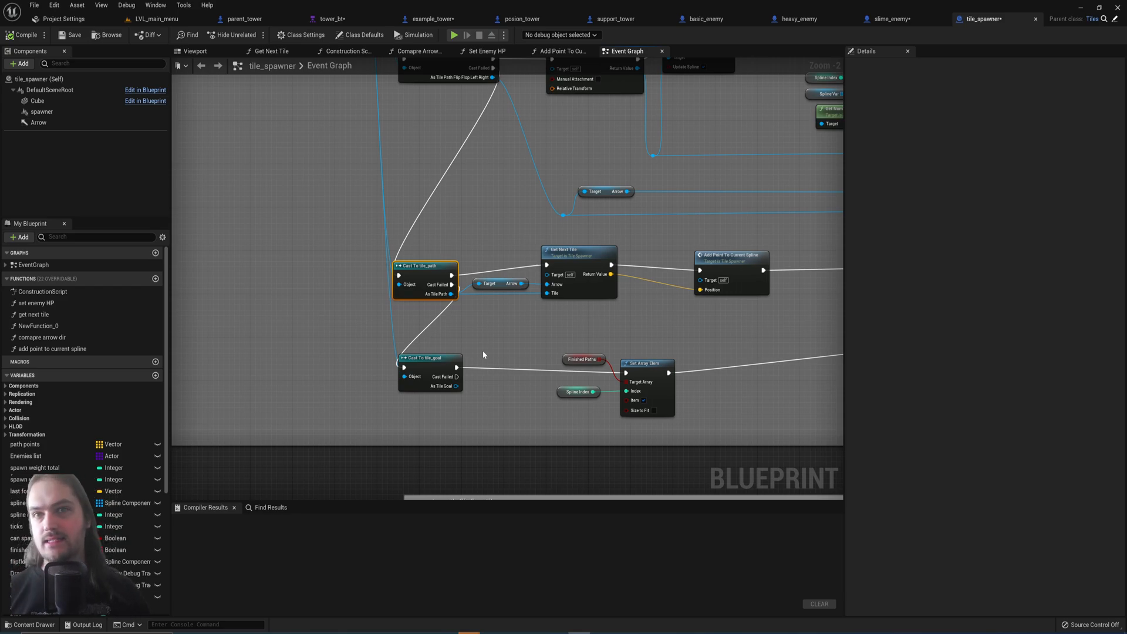
pyautogui.scroll(-3)
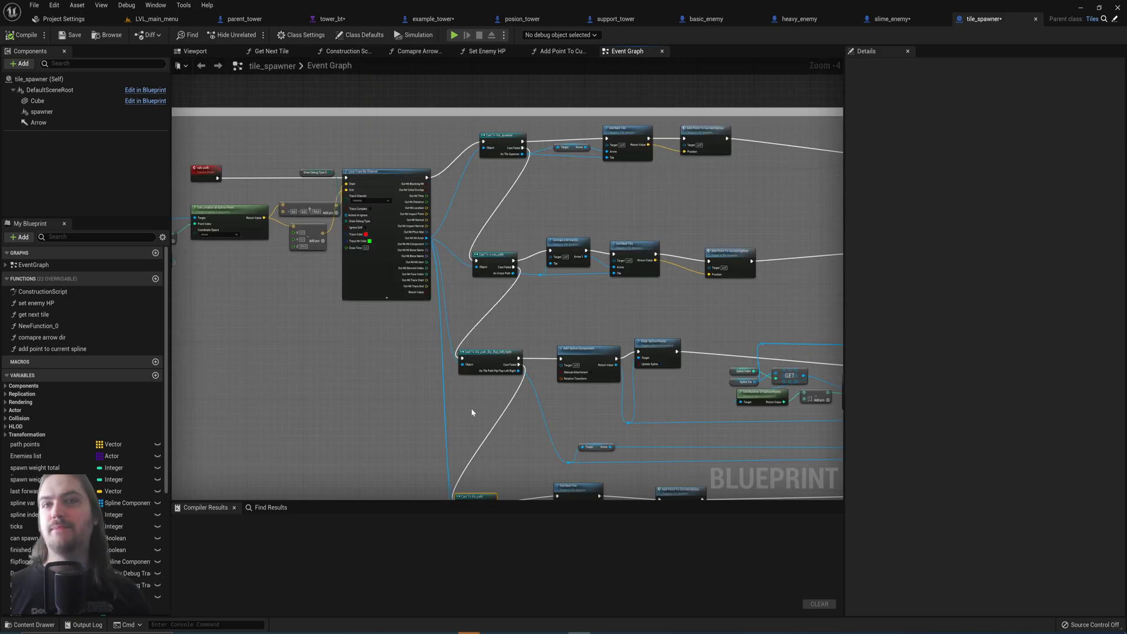